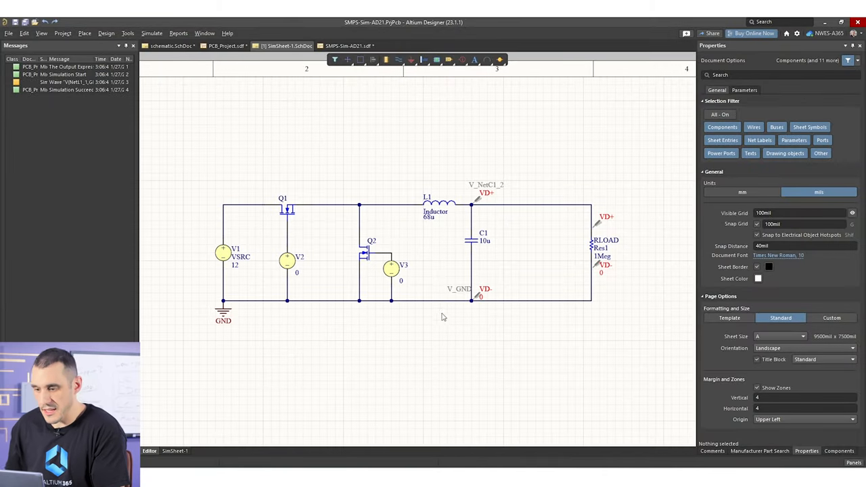
{"action": "mouse_move", "coordinate": [381, 215]}
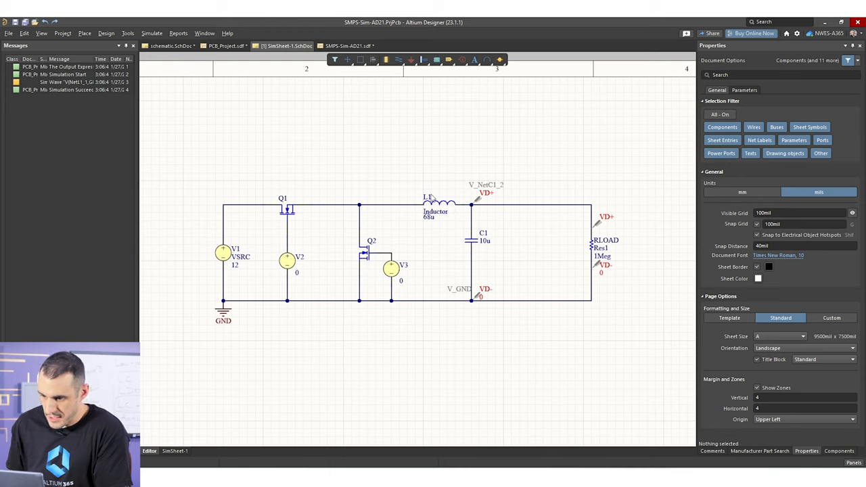
{"action": "mouse_move", "coordinate": [616, 280]}
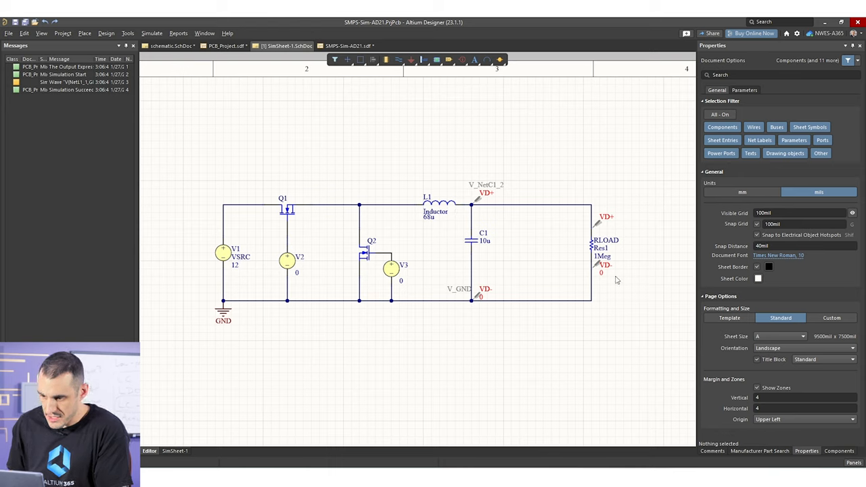
{"action": "mouse_move", "coordinate": [616, 251]}
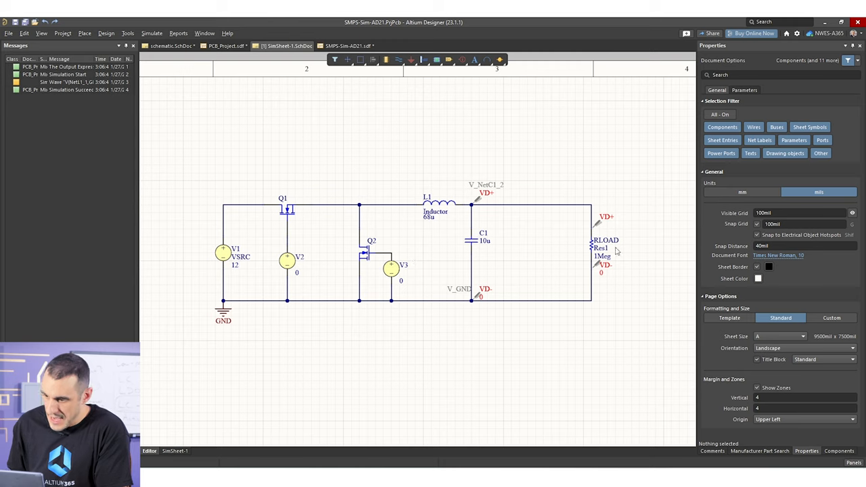
{"action": "mouse_move", "coordinate": [478, 261]}
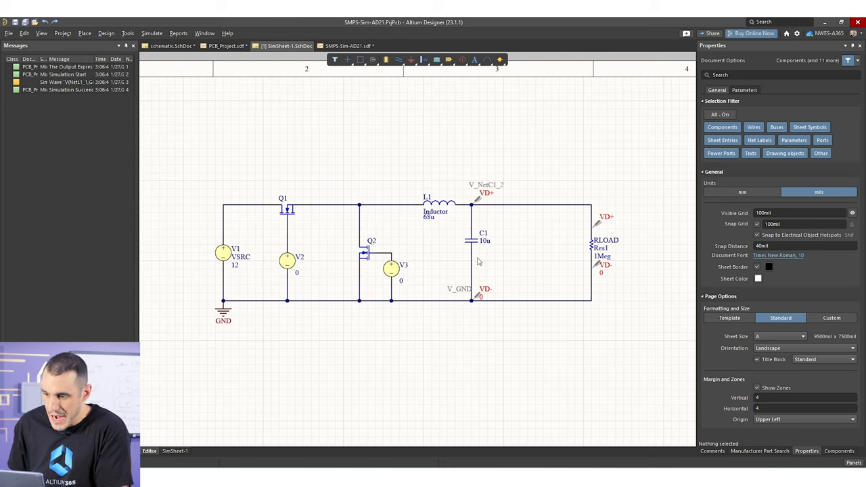
{"action": "mouse_move", "coordinate": [443, 211]}
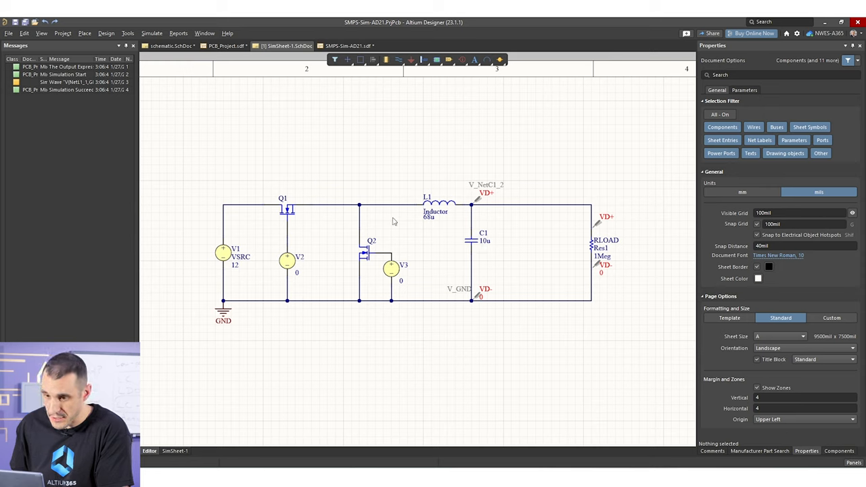
{"action": "mouse_move", "coordinate": [534, 202]}
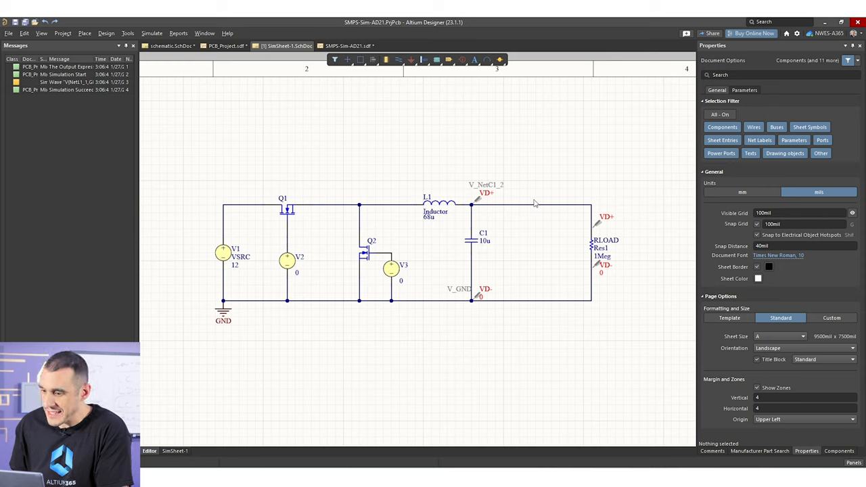
{"action": "mouse_move", "coordinate": [526, 205]}
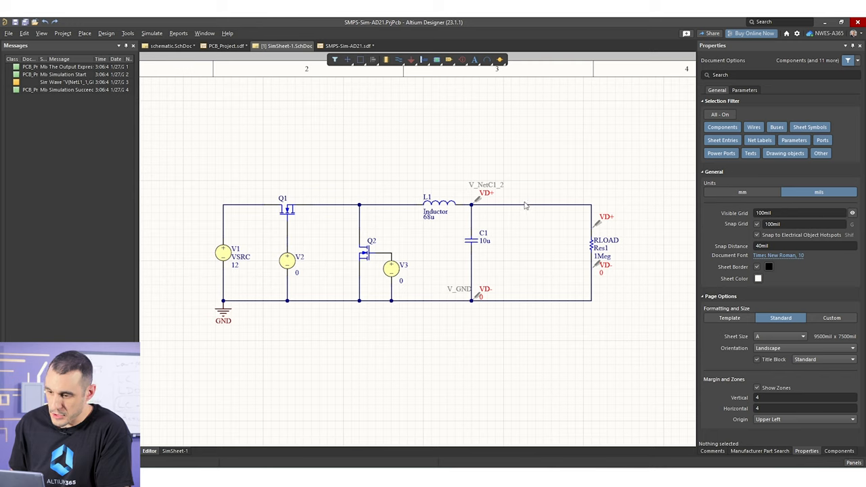
{"action": "mouse_move", "coordinate": [426, 226]}
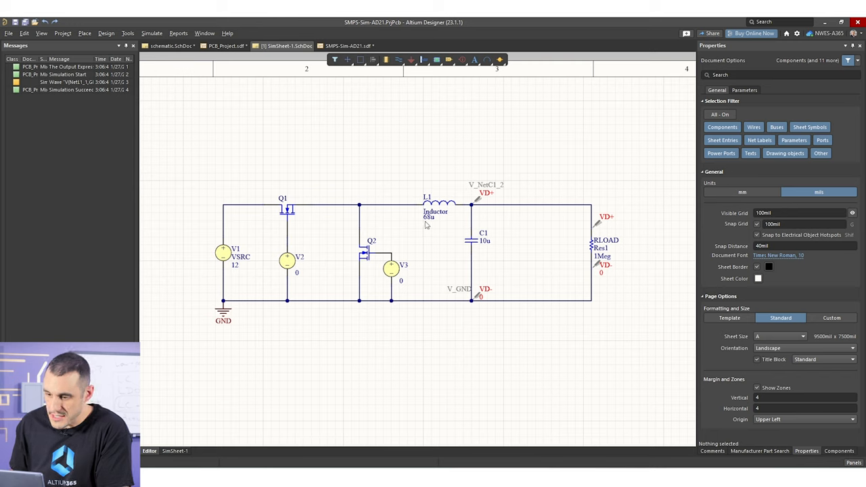
{"action": "mouse_move", "coordinate": [600, 209]}
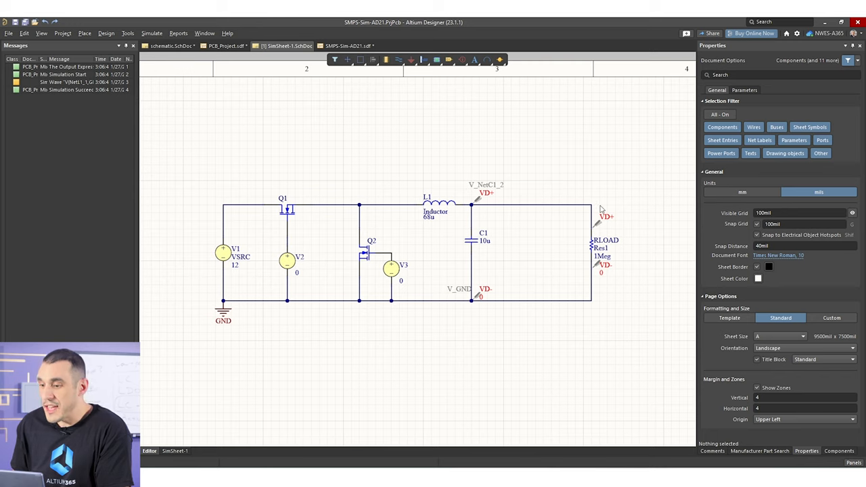
{"action": "mouse_move", "coordinate": [497, 211]}
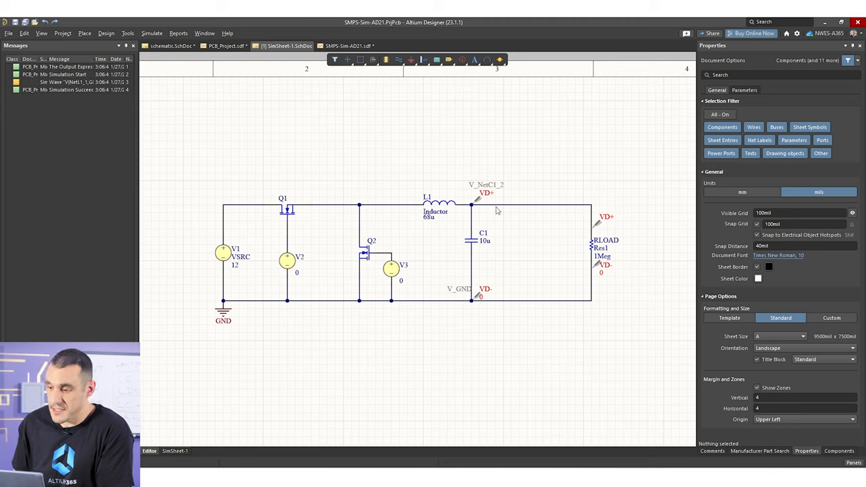
{"action": "mouse_move", "coordinate": [541, 239]}
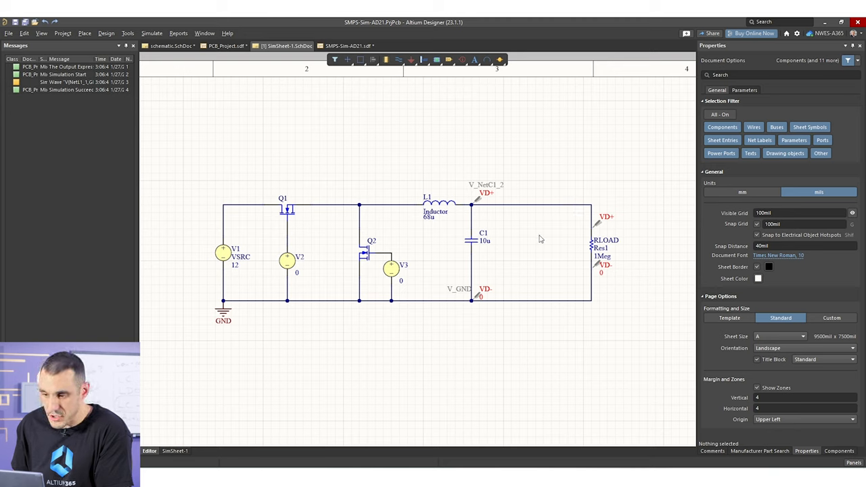
{"action": "mouse_move", "coordinate": [445, 272]}
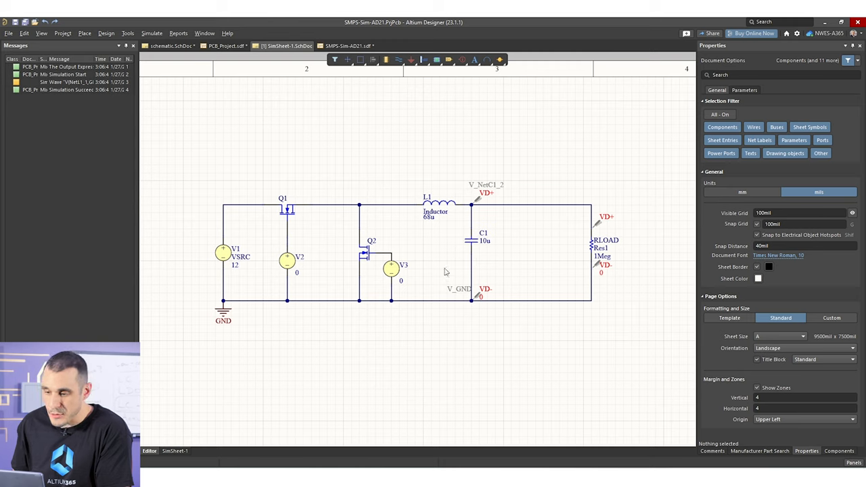
{"action": "mouse_move", "coordinate": [398, 243]}
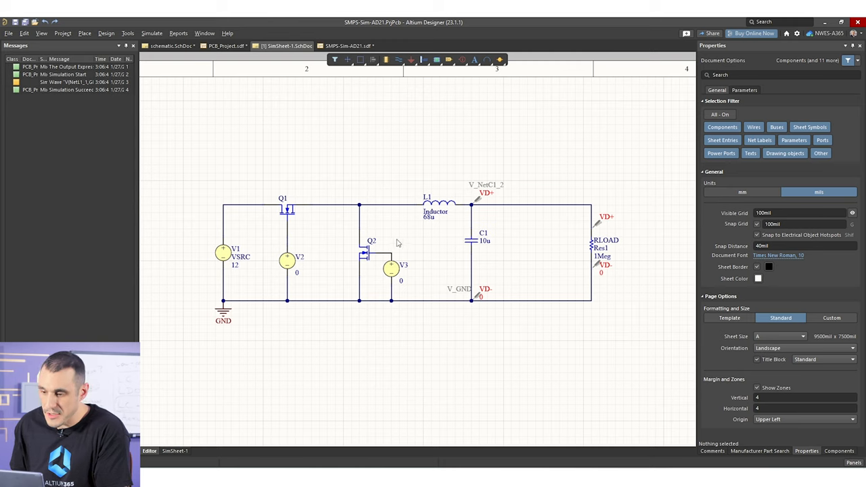
{"action": "mouse_move", "coordinate": [649, 207]}
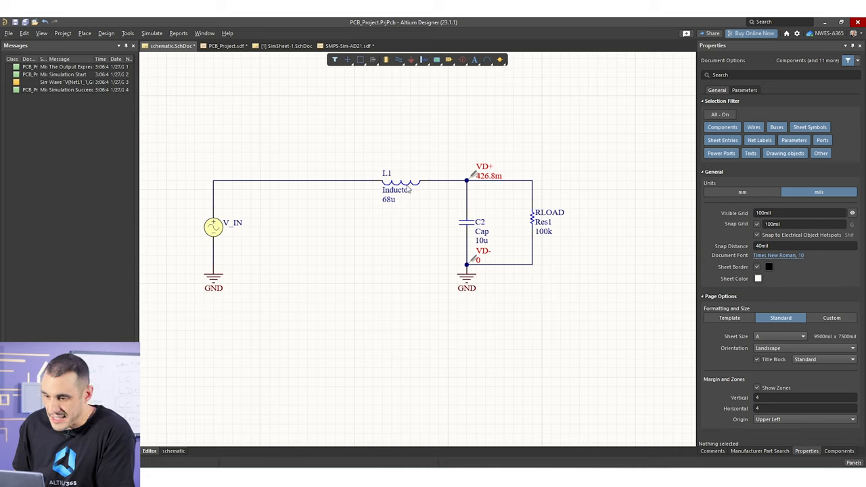
{"action": "mouse_move", "coordinate": [472, 227]}
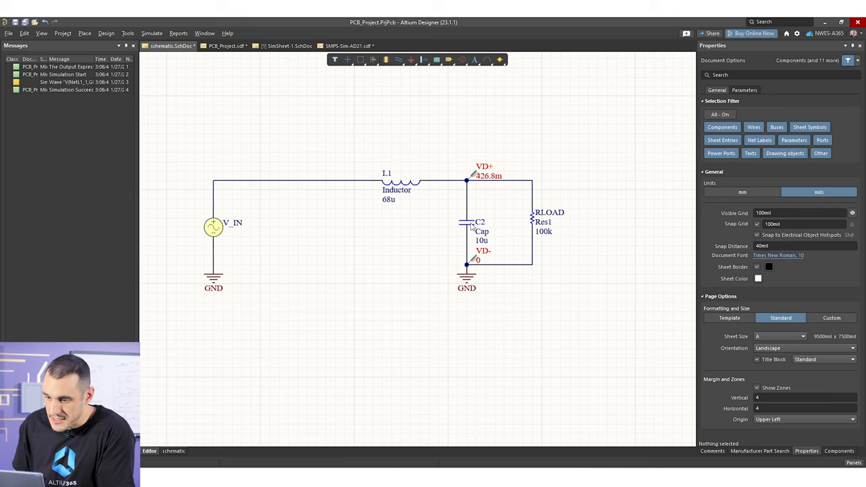
Change RLOAD from 100k to 1Meg and run the AC sweep of the LC filter.
{"action": "left_click", "coordinate": [284, 46]}
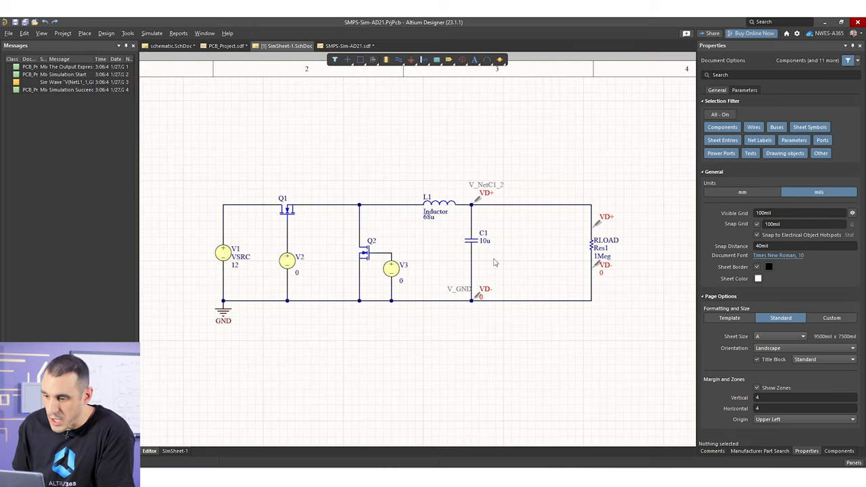
{"action": "mouse_move", "coordinate": [470, 234]}
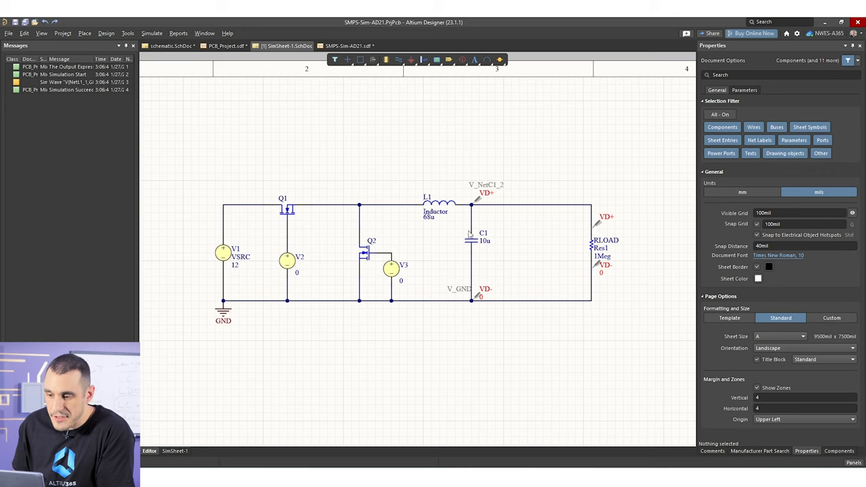
{"action": "left_click", "coordinate": [169, 45]}
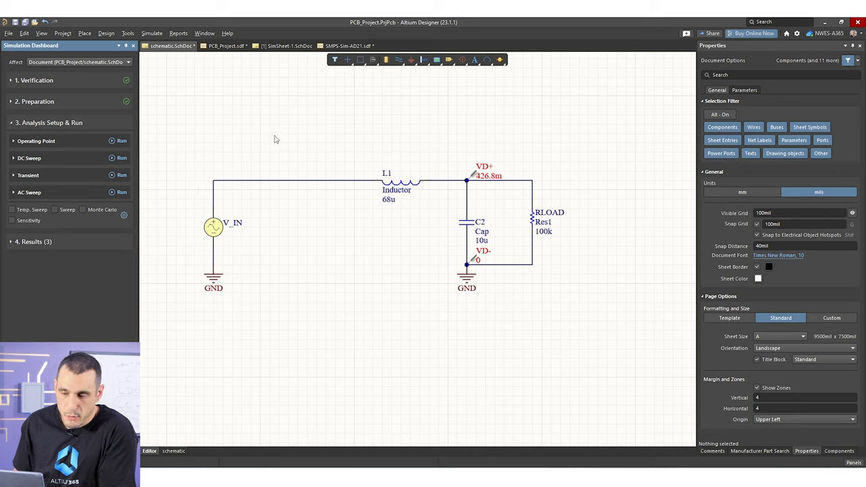
{"action": "mouse_move", "coordinate": [394, 311]}
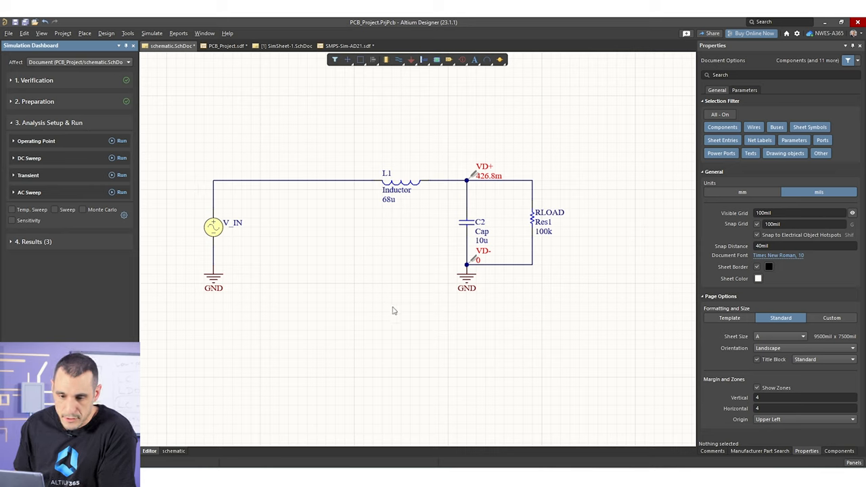
{"action": "mouse_move", "coordinate": [608, 253]}
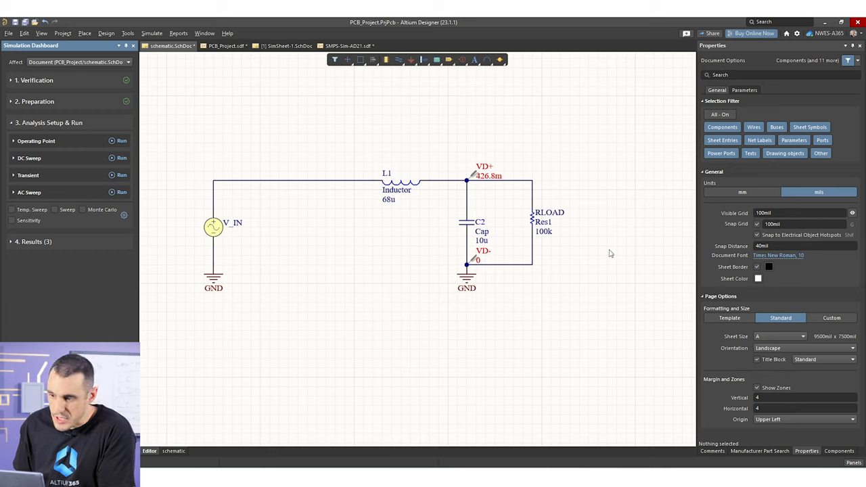
{"action": "left_click", "coordinate": [543, 231]}
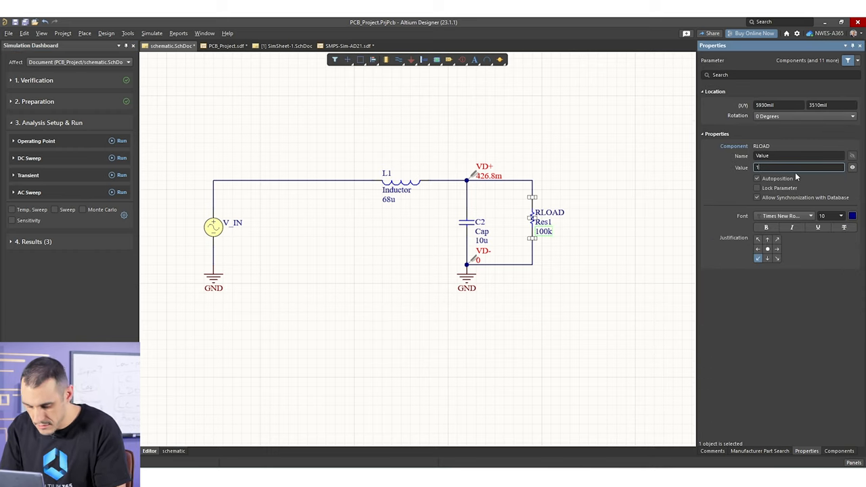
{"action": "type", "text": "Meg"}
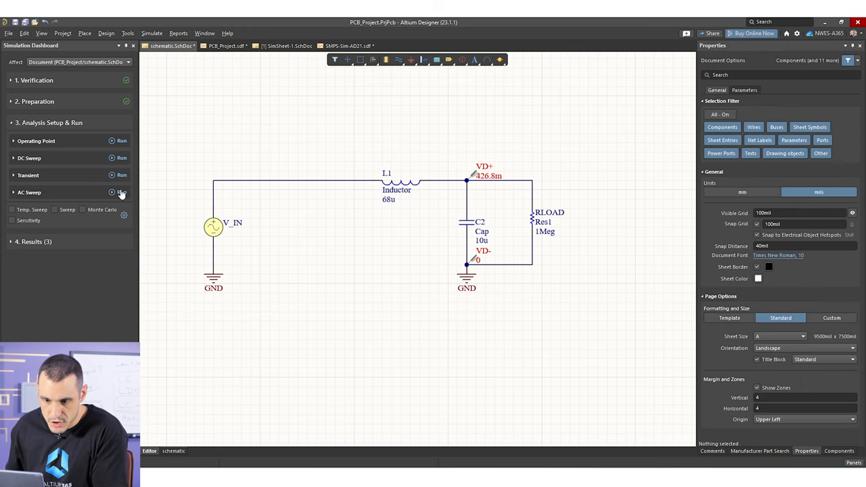
{"action": "left_click", "coordinate": [121, 192]}
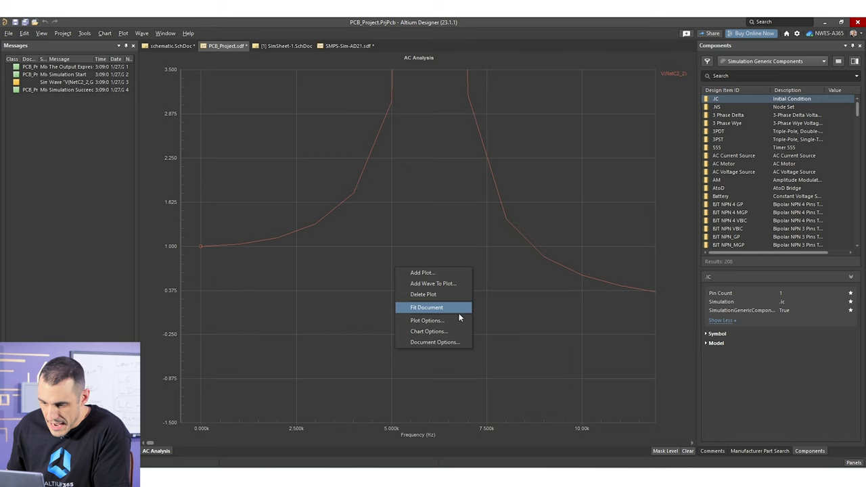
Fit the AC response plot and zoom in on the resonant peak near 6 kHz.
{"action": "left_click", "coordinate": [426, 307]}
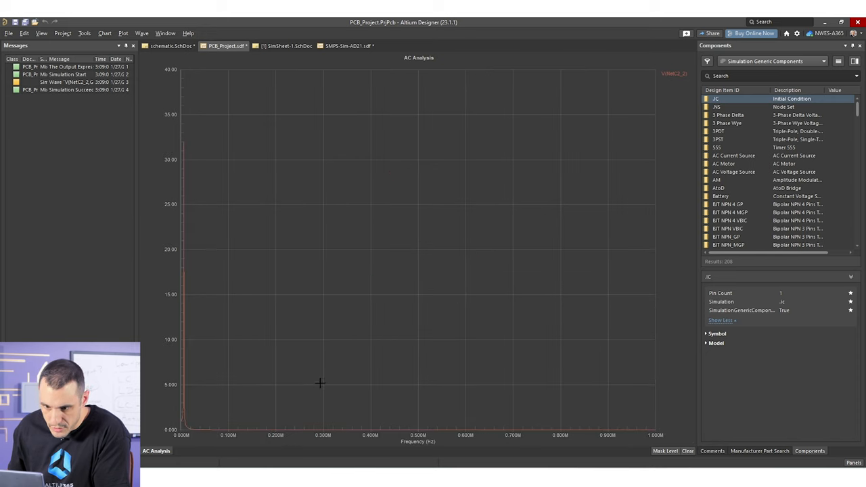
{"action": "mouse_move", "coordinate": [176, 407]}
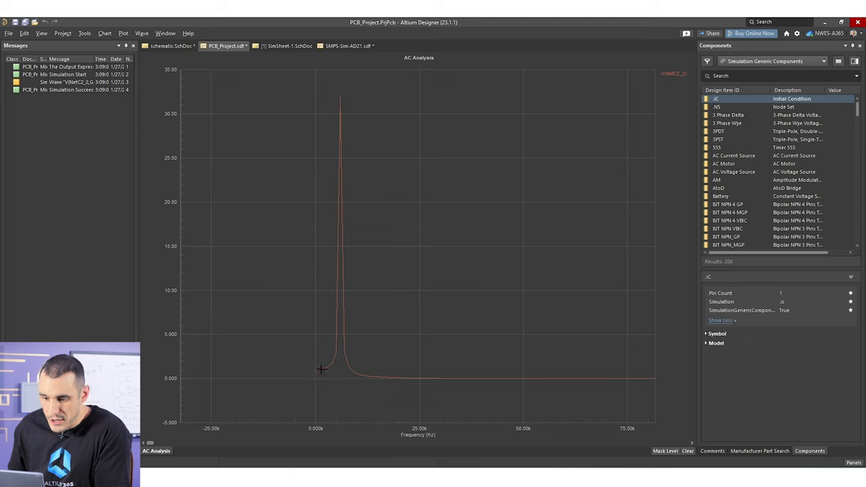
{"action": "mouse_move", "coordinate": [603, 391]}
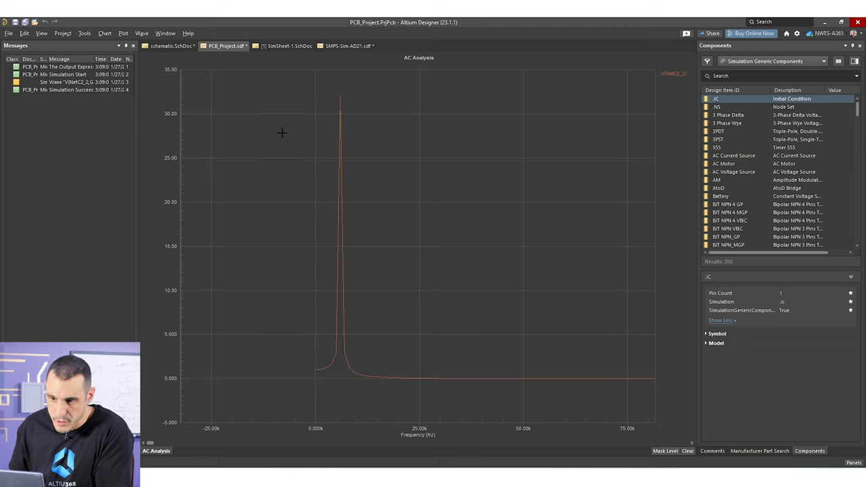
{"action": "left_click_drag", "start_coordinate": [291, 89], "coordinate": [396, 387]}
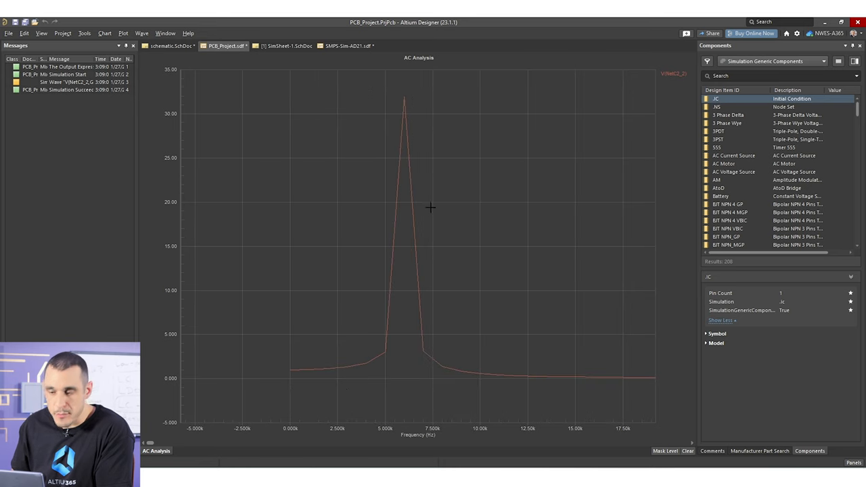
{"action": "mouse_move", "coordinate": [352, 254]}
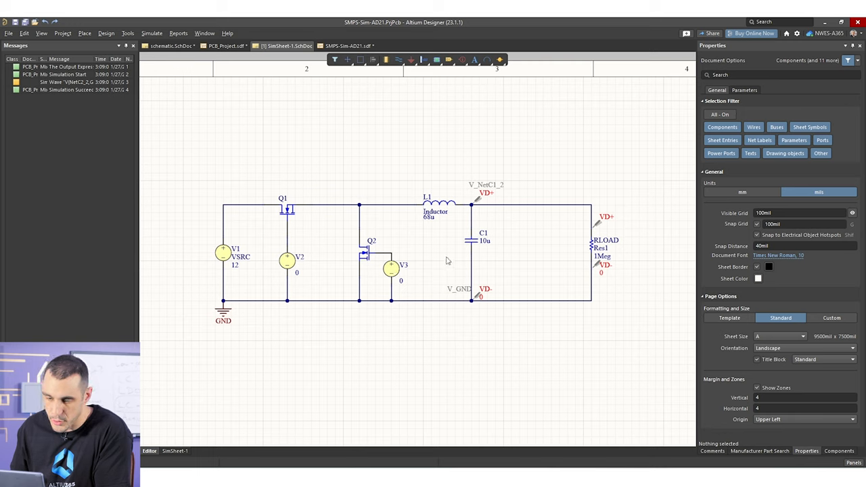
{"action": "mouse_move", "coordinate": [213, 67]}
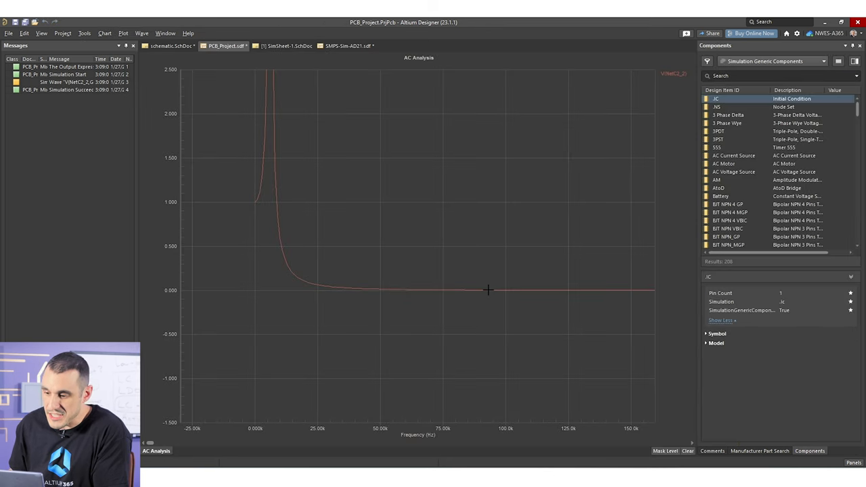
{"action": "mouse_move", "coordinate": [461, 220]}
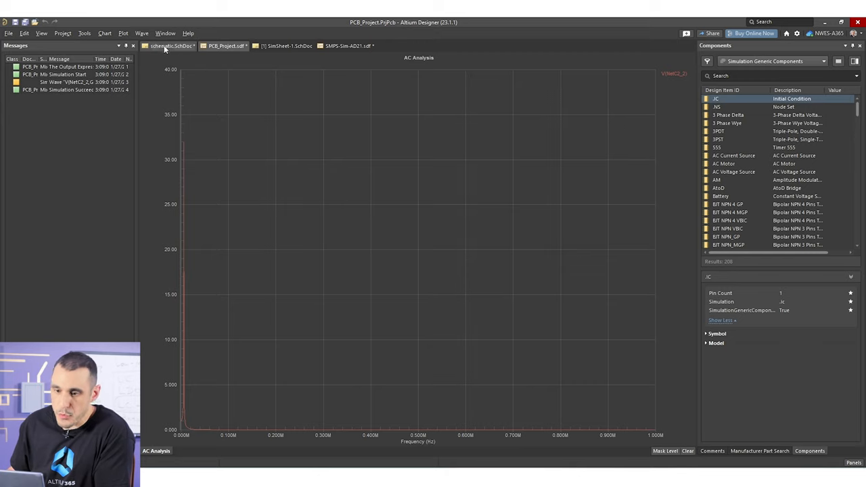
Place a 2-ohm Res1 resistor in series with the 10u capacitor, designated R1.
{"action": "left_click", "coordinate": [170, 46]}
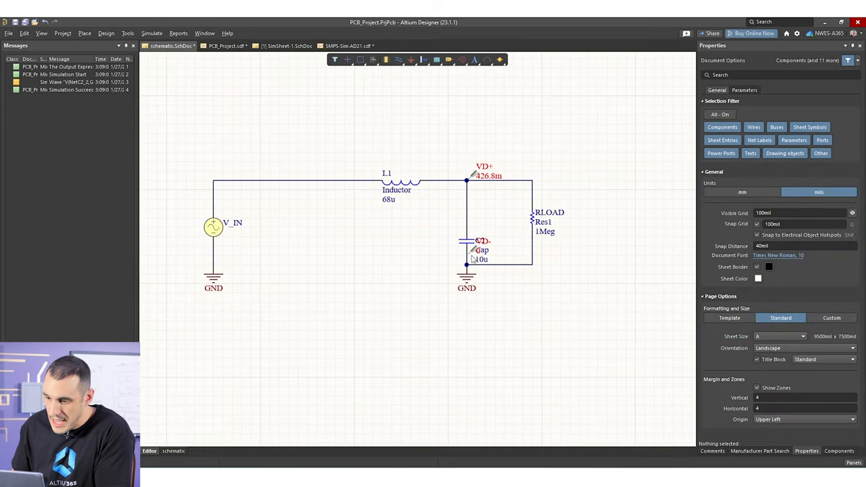
{"action": "left_click", "coordinate": [533, 222]}
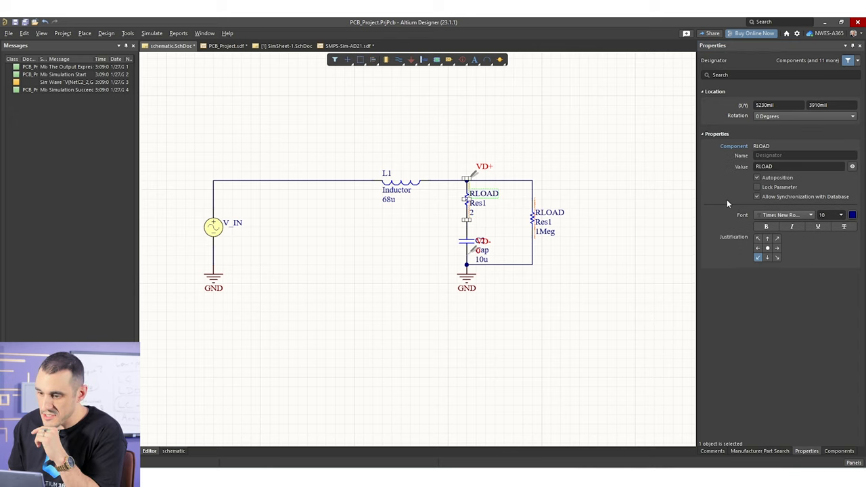
{"action": "left_click", "coordinate": [798, 166]}
{"action": "type", "text": "R1"}
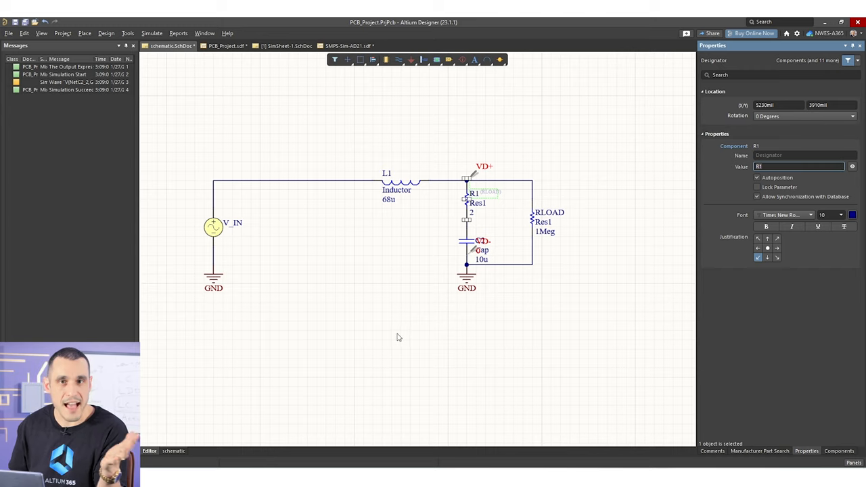
{"action": "mouse_move", "coordinate": [417, 332]}
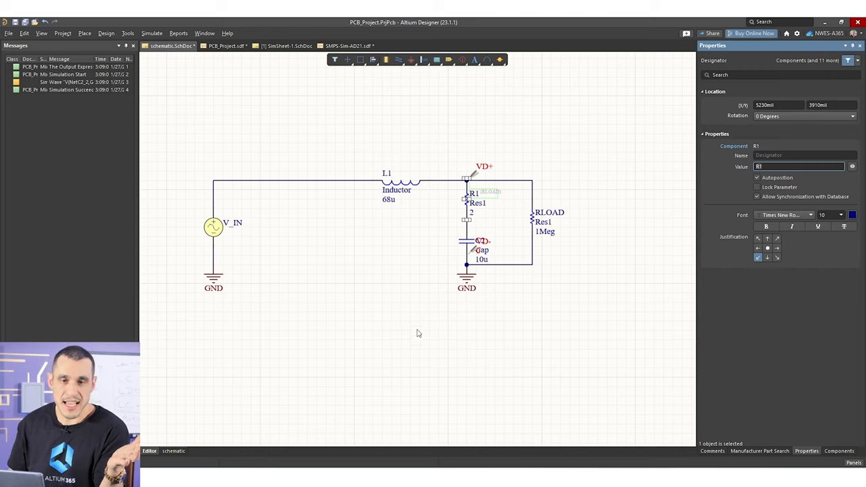
{"action": "mouse_move", "coordinate": [443, 326]}
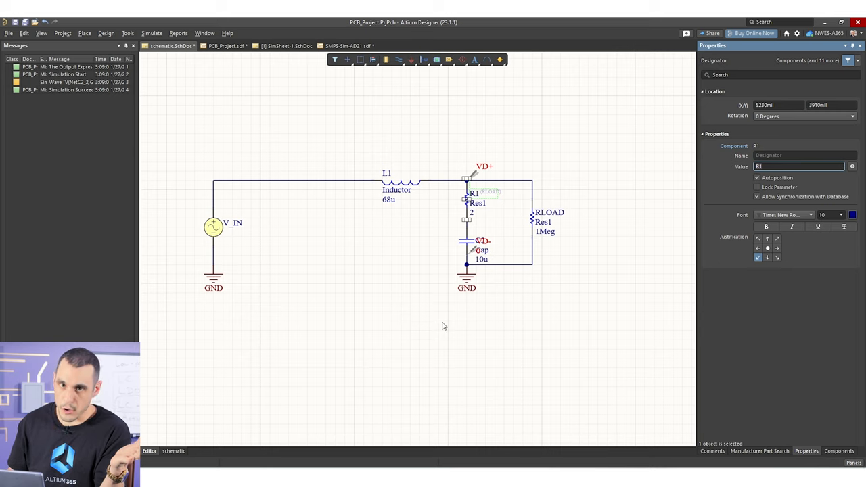
{"action": "mouse_move", "coordinate": [413, 361]}
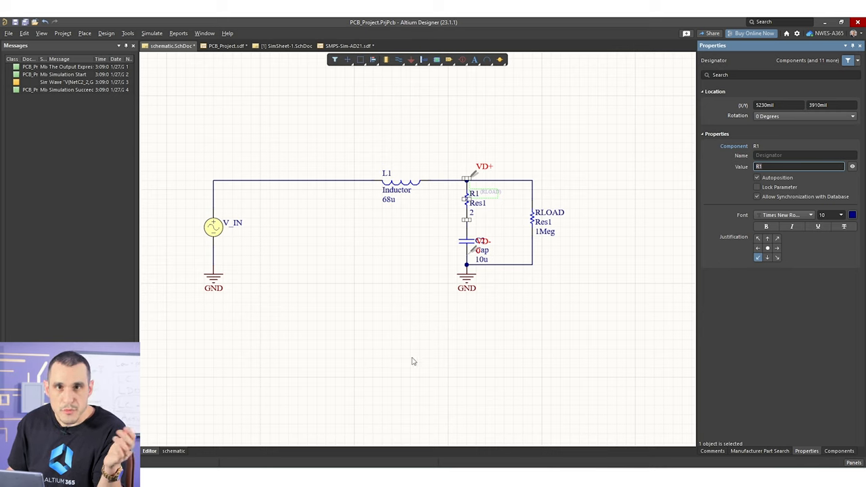
{"action": "mouse_move", "coordinate": [445, 343]}
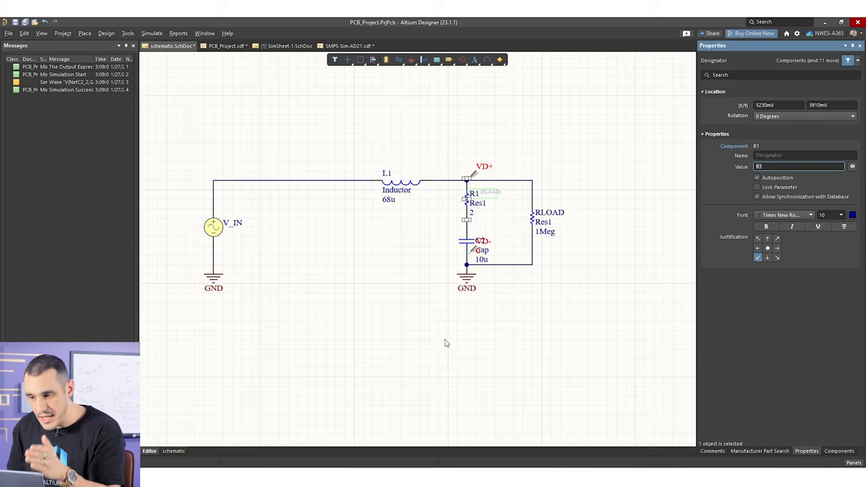
{"action": "left_click", "coordinate": [445, 343]}
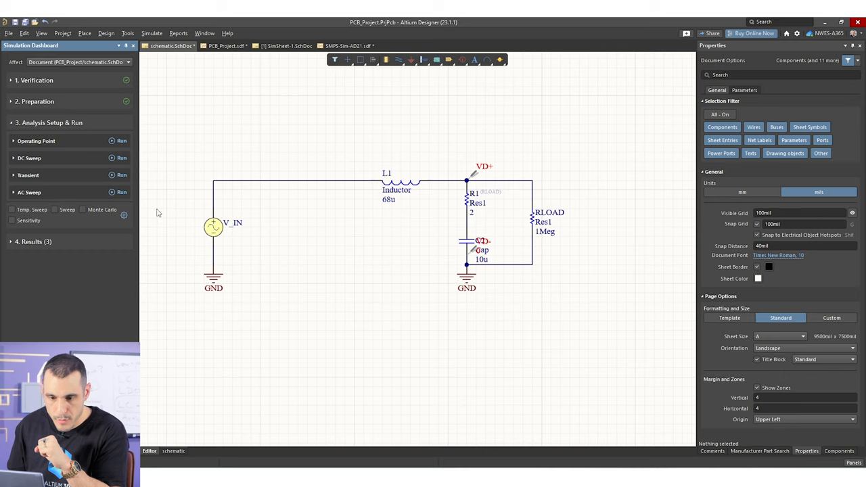
{"action": "mouse_move", "coordinate": [123, 188]}
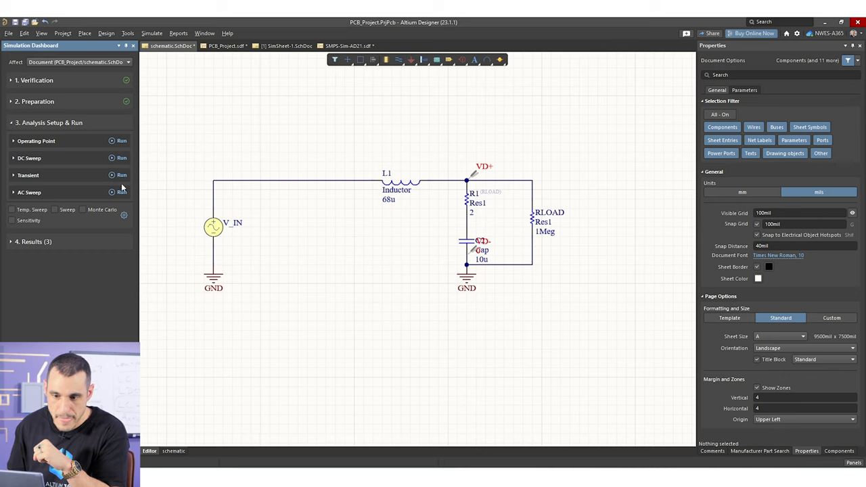
{"action": "mouse_move", "coordinate": [122, 194]}
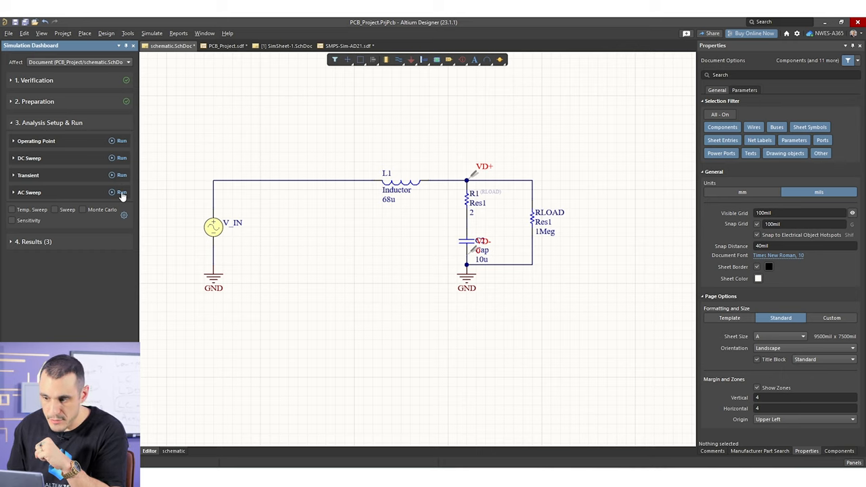
Rerun the AC sweep with R1 in place, showing a peak of about 1.4.
{"action": "left_click", "coordinate": [121, 192]}
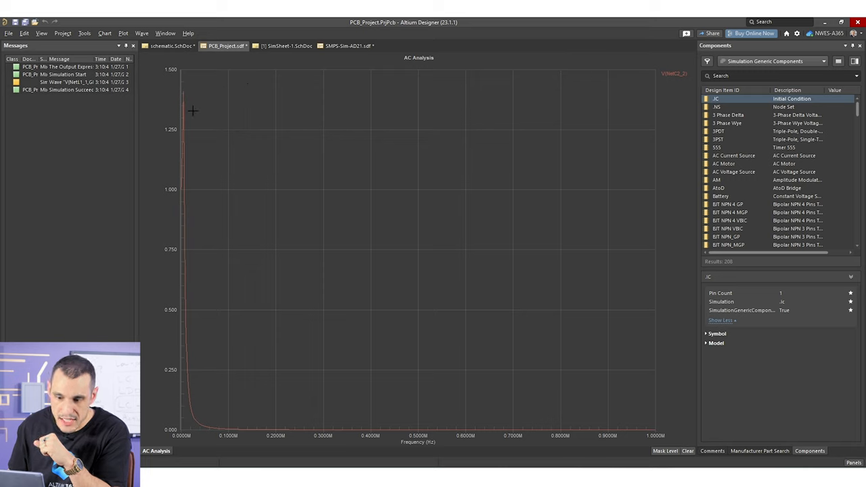
{"action": "mouse_move", "coordinate": [190, 81]}
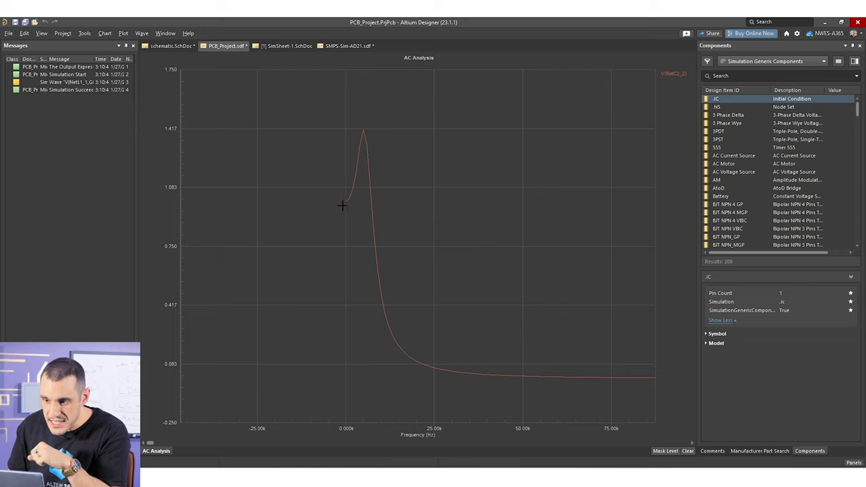
{"action": "mouse_move", "coordinate": [370, 116]}
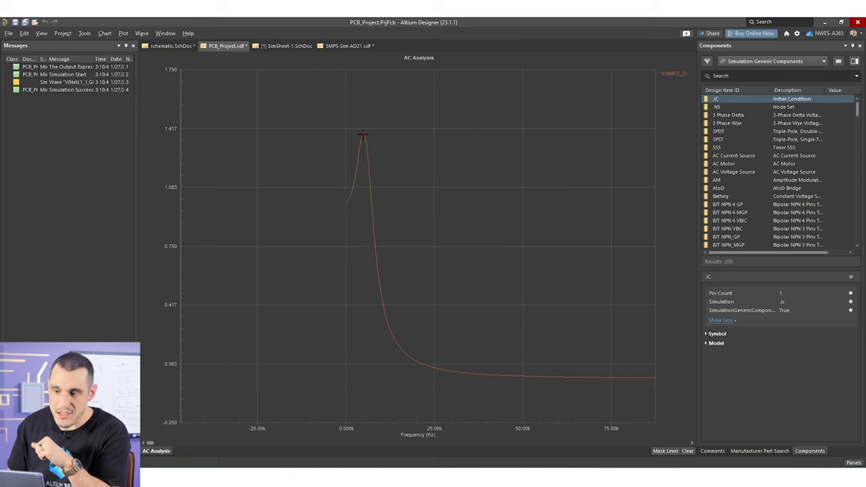
{"action": "mouse_move", "coordinate": [367, 161]}
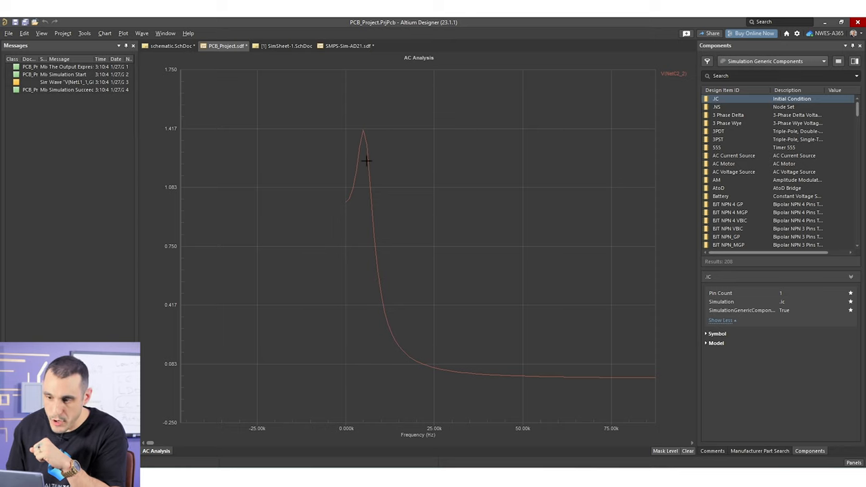
{"action": "mouse_move", "coordinate": [370, 139]}
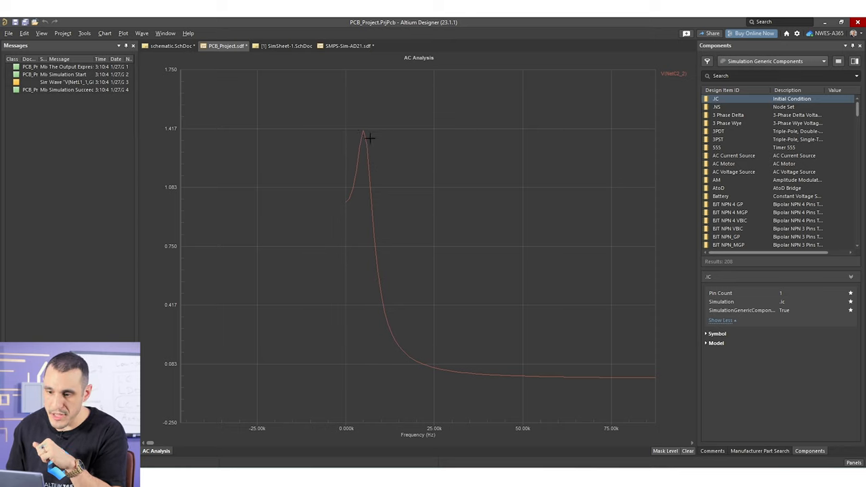
{"action": "mouse_move", "coordinate": [352, 242]}
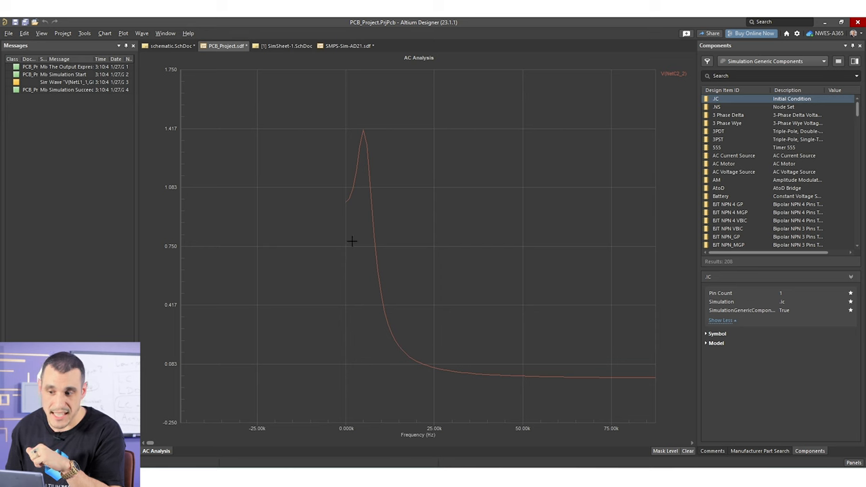
Change the damping resistor R1's value to 3 ohms.
{"action": "left_click", "coordinate": [172, 46]}
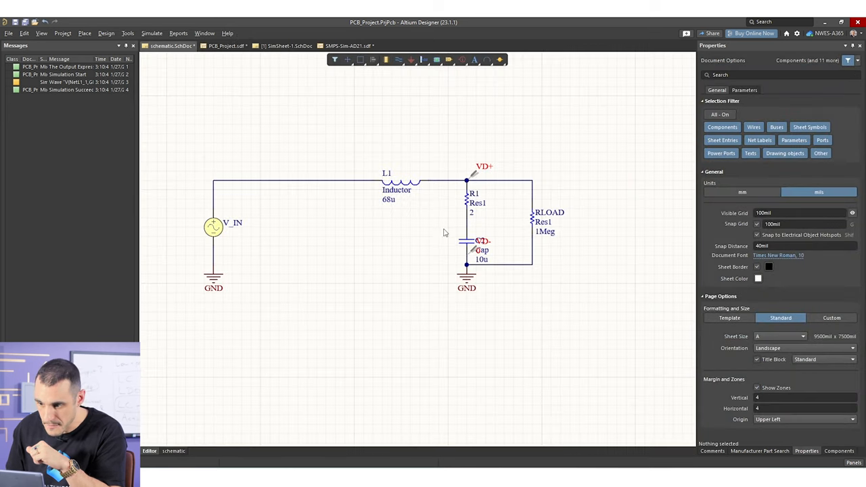
{"action": "left_click", "coordinate": [466, 196]}
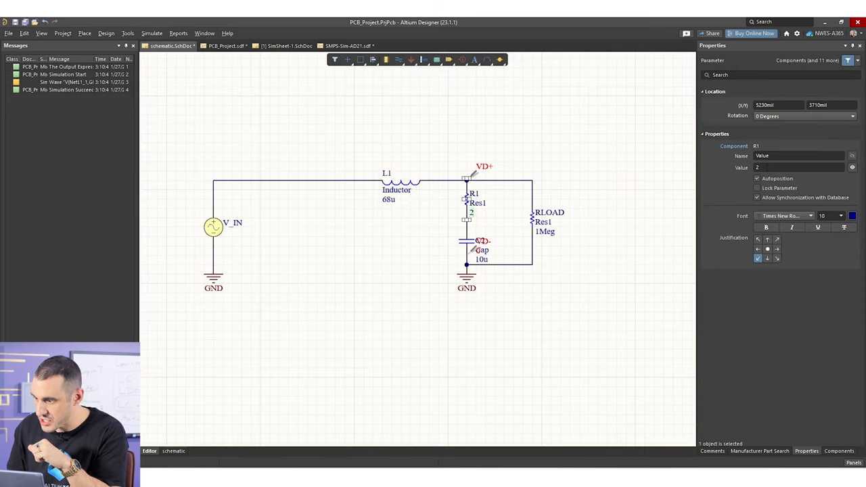
{"action": "type", "text": "3"}
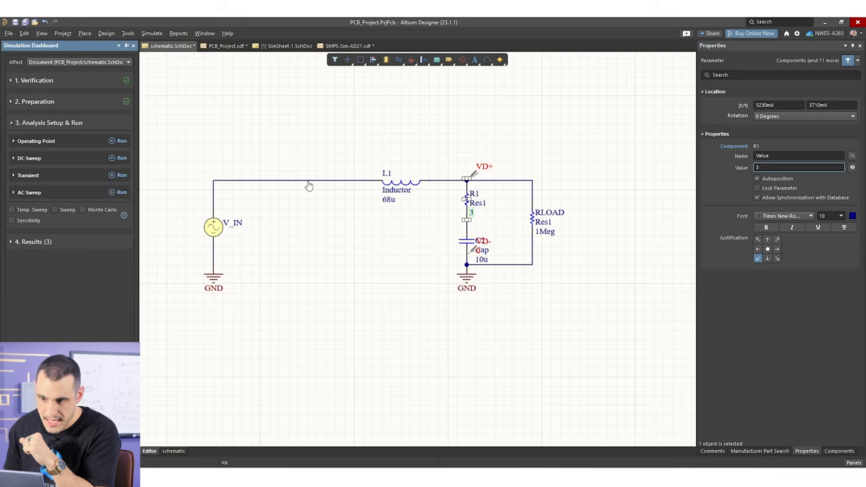
Rerun the AC sweep and fit the response, now peaking near 1.06.
{"action": "left_click", "coordinate": [121, 192]}
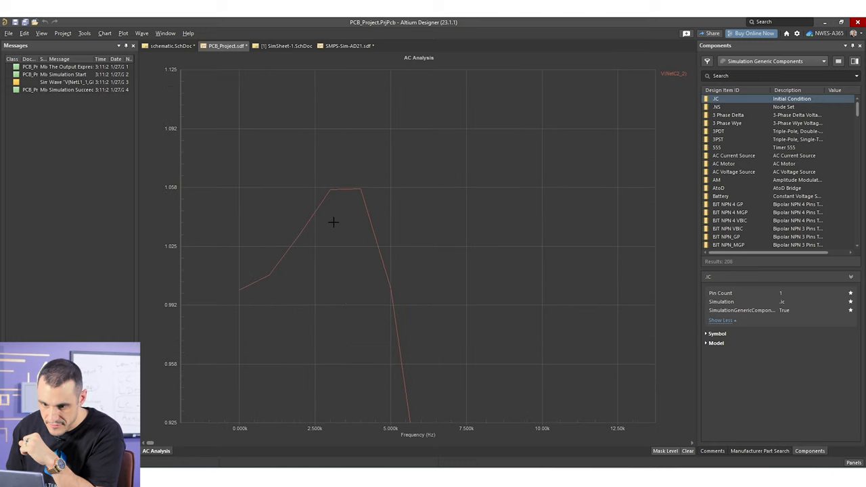
{"action": "mouse_move", "coordinate": [351, 196]}
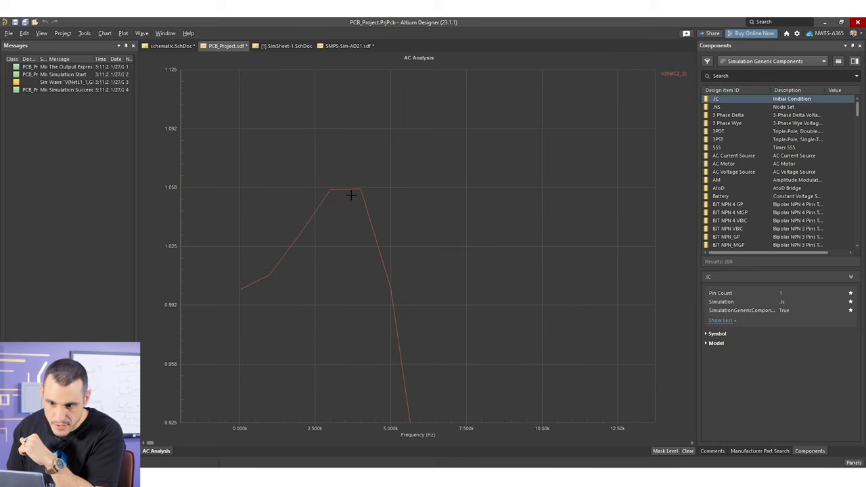
{"action": "right_click", "coordinate": [351, 196]}
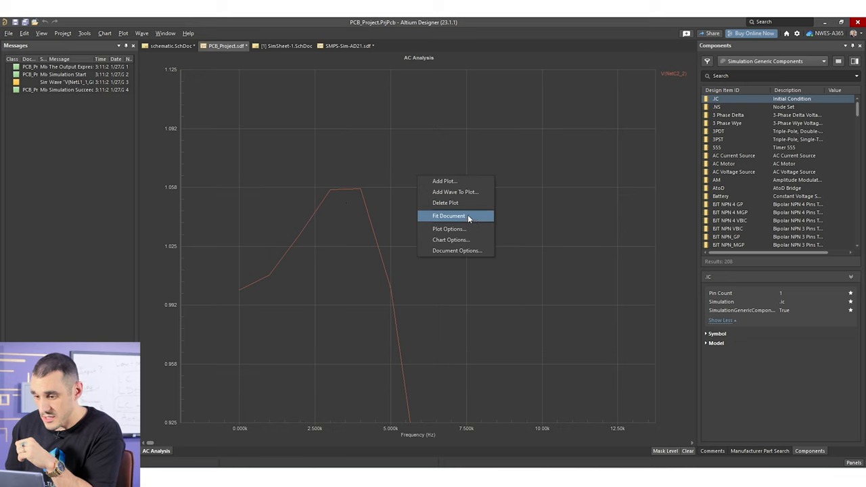
{"action": "left_click", "coordinate": [448, 215]}
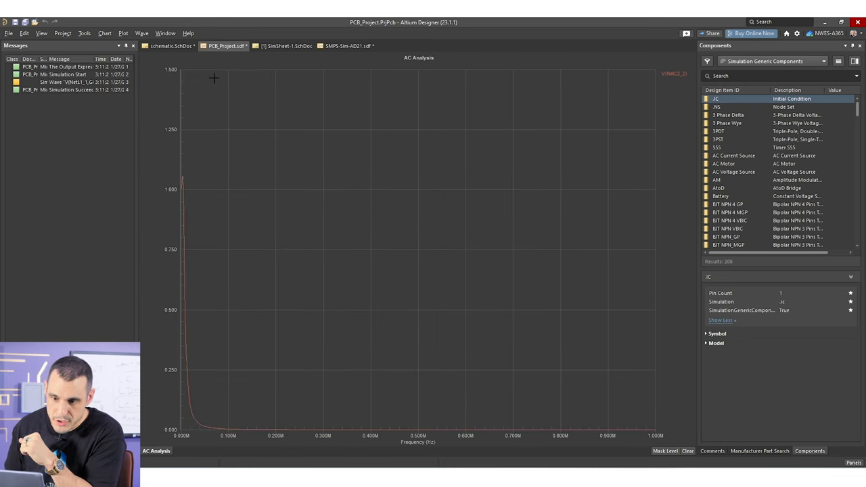
{"action": "left_click", "coordinate": [284, 45]}
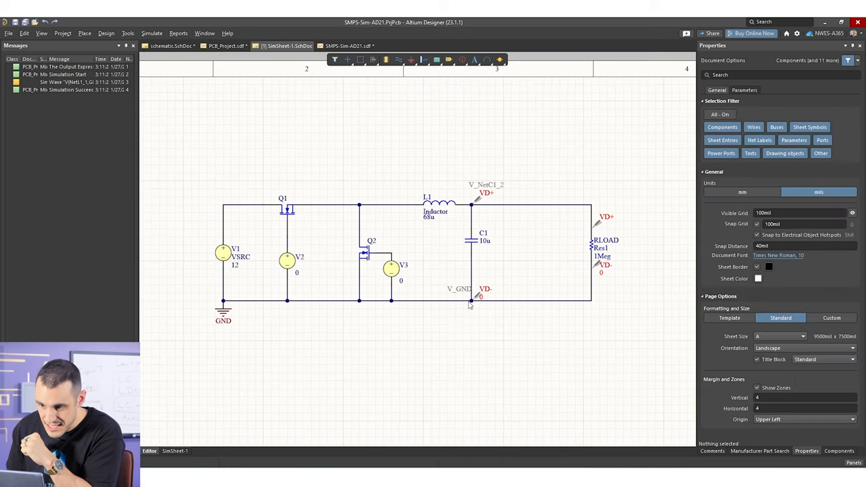
{"action": "mouse_move", "coordinate": [480, 261]}
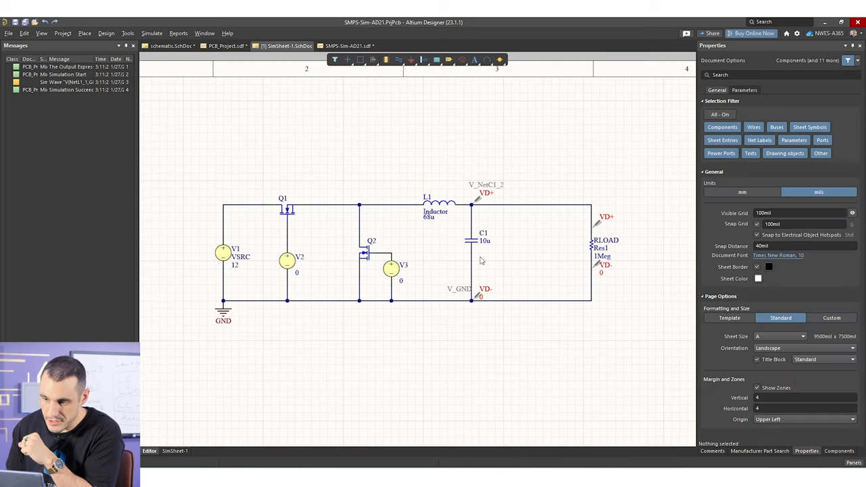
{"action": "mouse_move", "coordinate": [325, 144]}
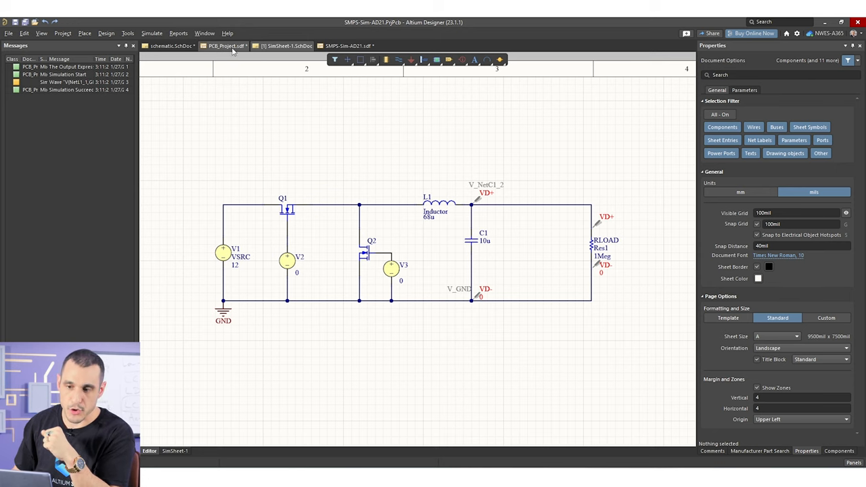
{"action": "left_click", "coordinate": [225, 45]}
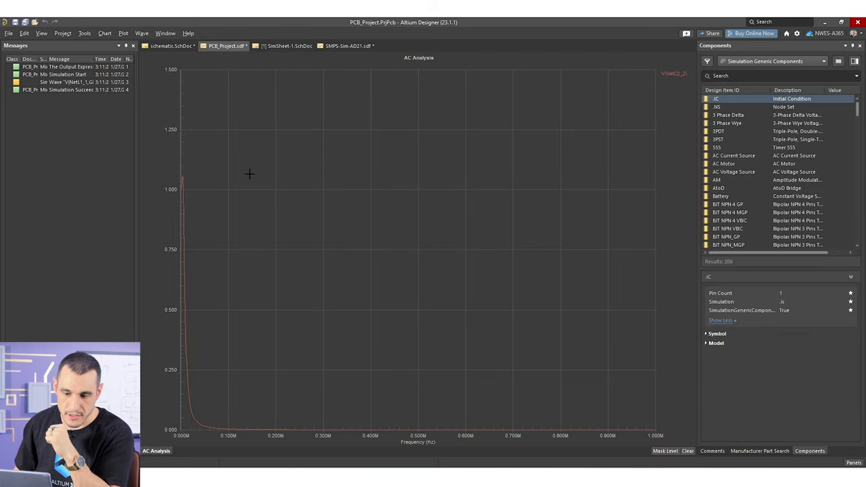
{"action": "mouse_move", "coordinate": [259, 156]}
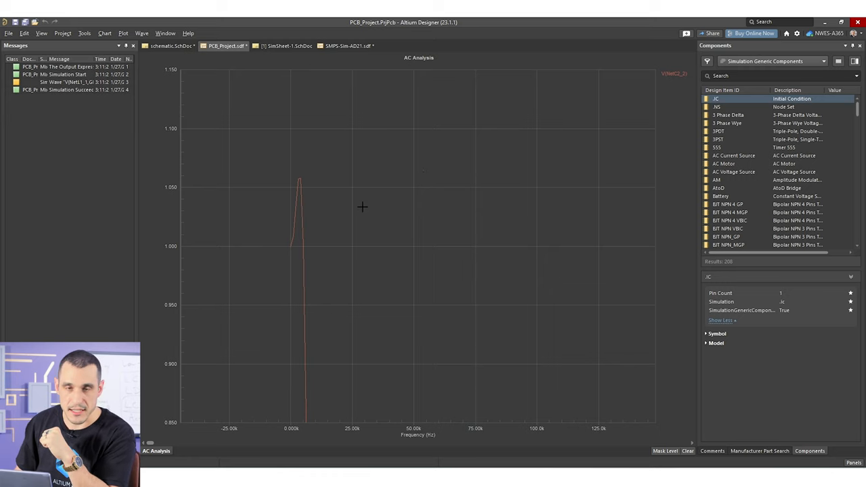
{"action": "mouse_move", "coordinate": [395, 208]}
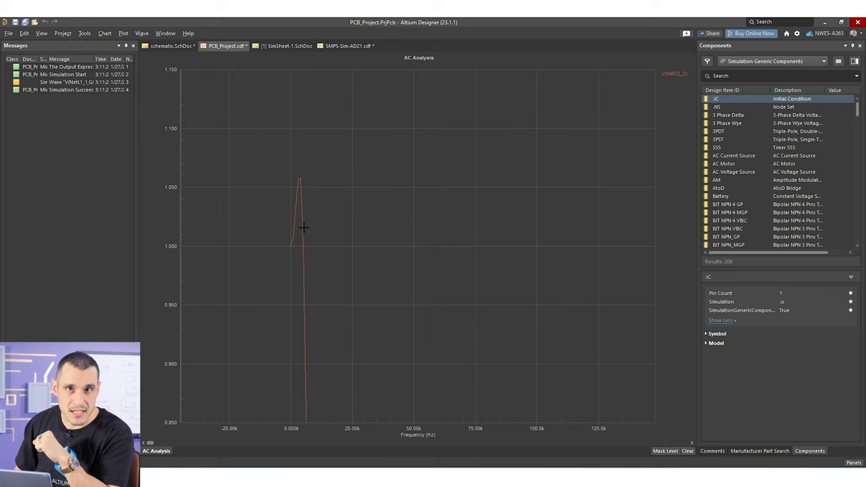
{"action": "mouse_move", "coordinate": [304, 246]}
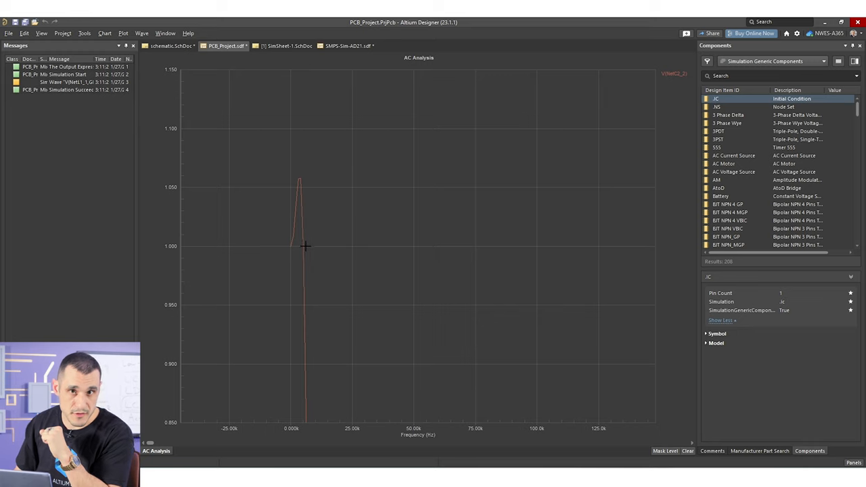
{"action": "mouse_move", "coordinate": [313, 246]}
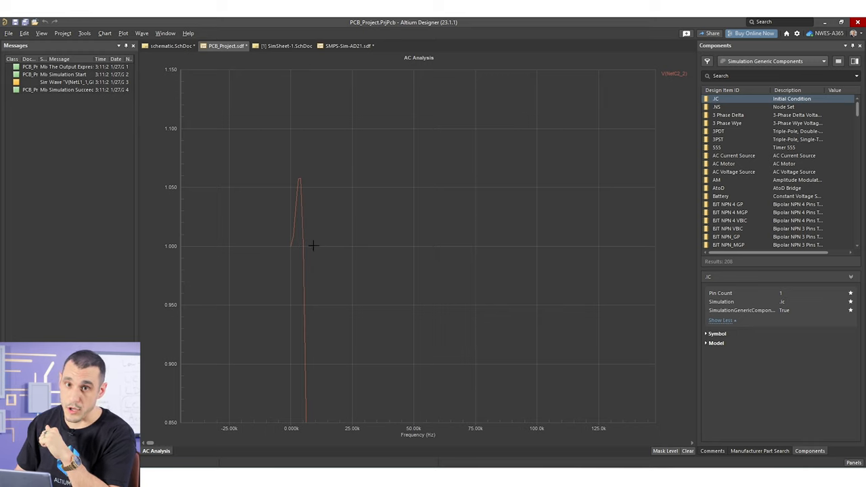
{"action": "mouse_move", "coordinate": [294, 259]}
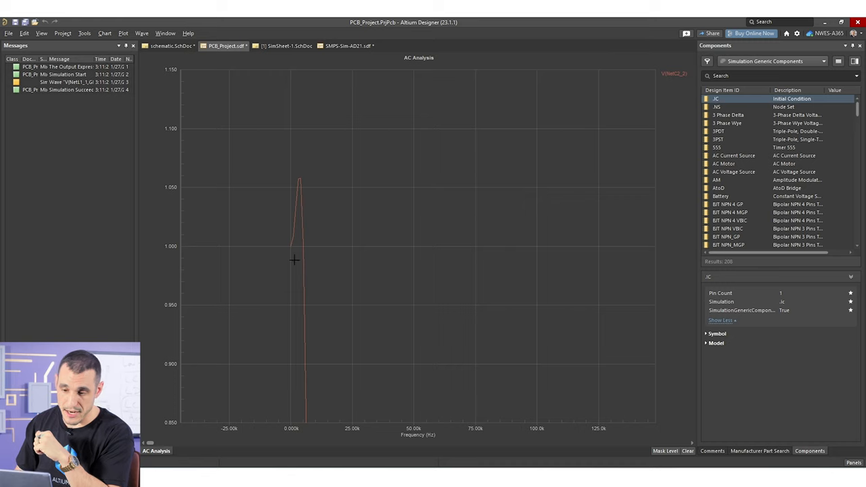
{"action": "mouse_move", "coordinate": [327, 179]}
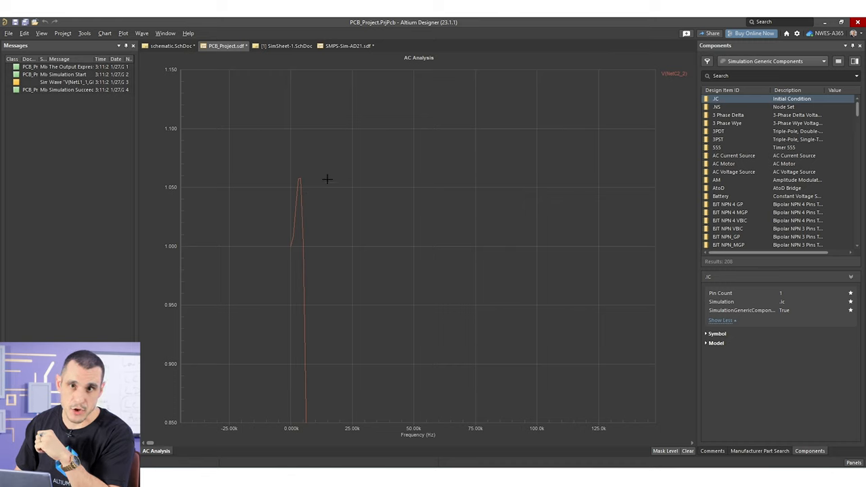
{"action": "mouse_move", "coordinate": [332, 174]}
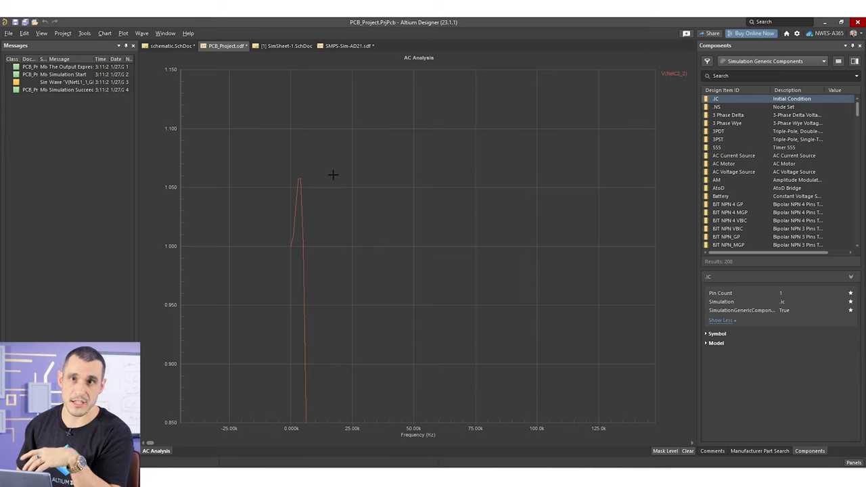
{"action": "mouse_move", "coordinate": [311, 171]}
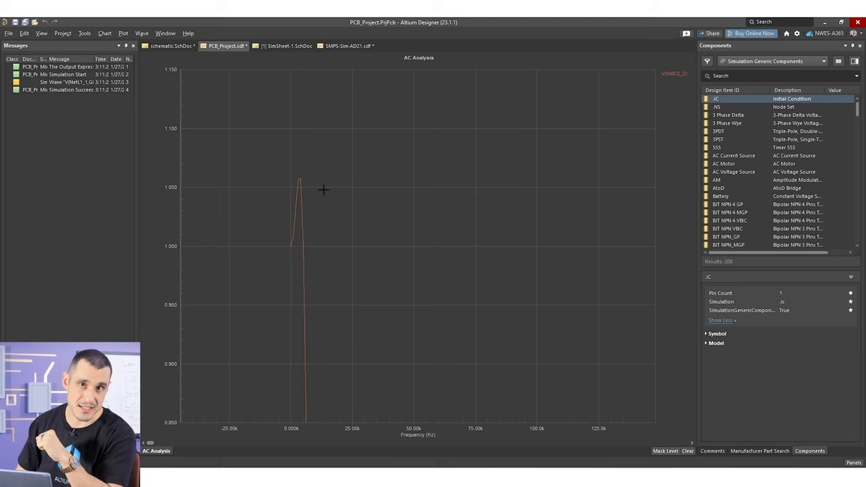
{"action": "mouse_move", "coordinate": [321, 169]}
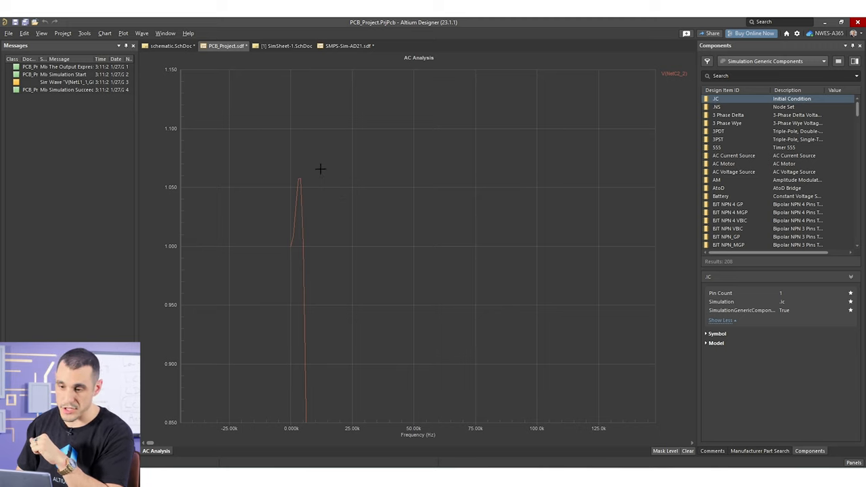
{"action": "mouse_move", "coordinate": [353, 156]}
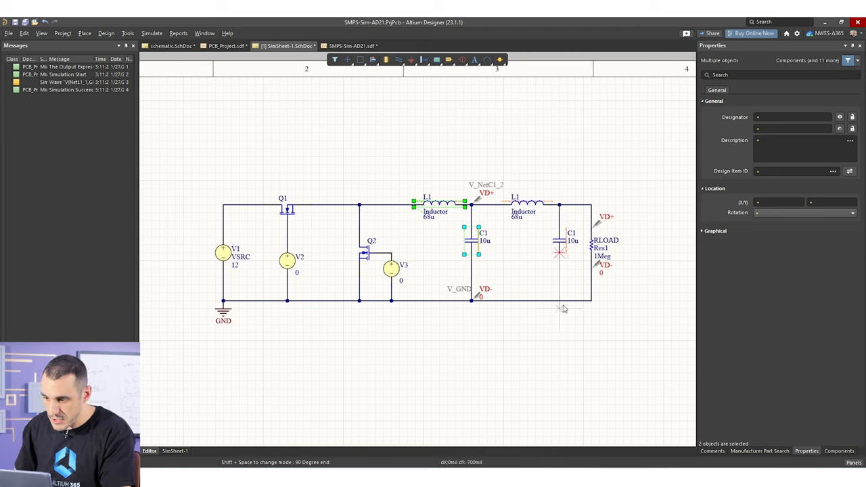
Place the copied 68u inductor and 10u capacitor stage ahead of RLOAD.
{"action": "left_click", "coordinate": [559, 301]}
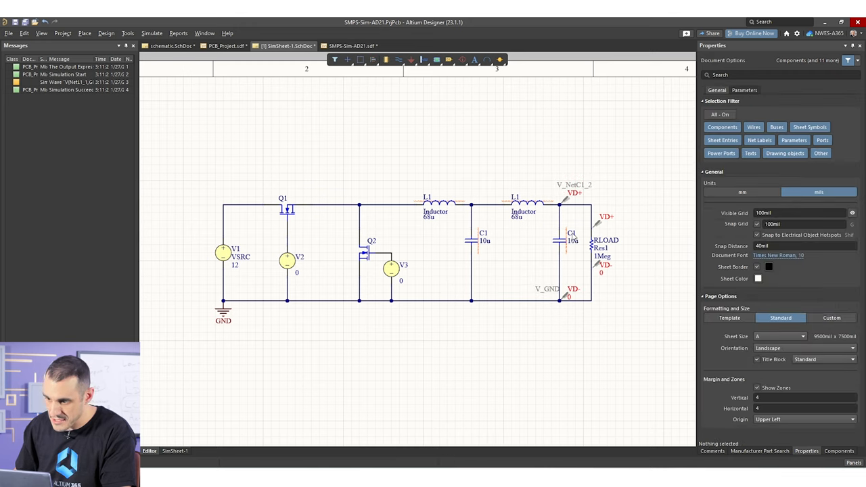
{"action": "left_click", "coordinate": [558, 240]}
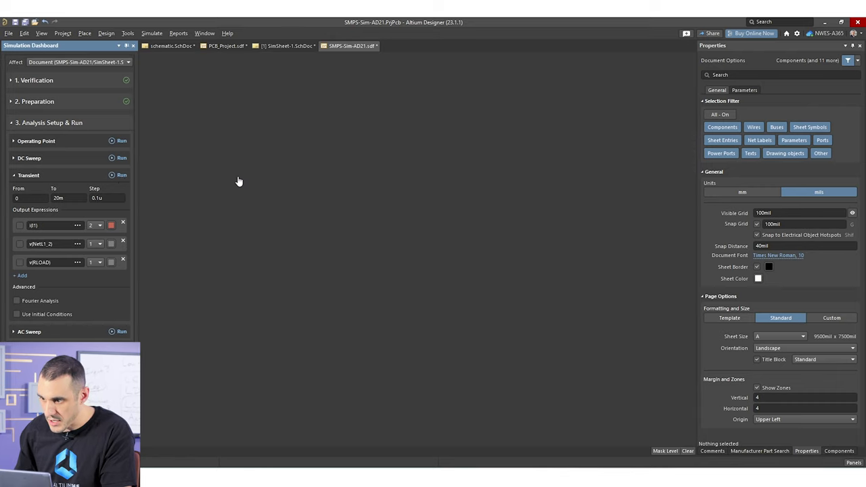
Run the 20 ms transient and zoom into the ~0.1 mV output ripple near 5.43 V.
{"action": "left_click", "coordinate": [122, 174]}
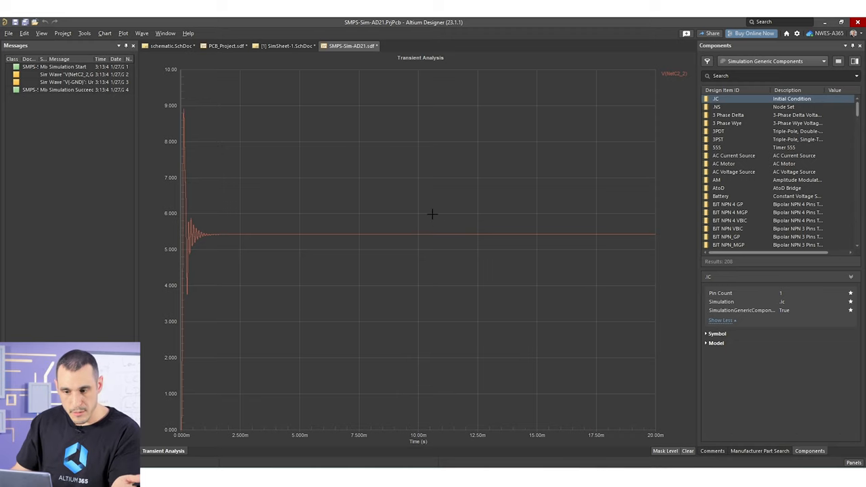
{"action": "mouse_move", "coordinate": [215, 105]}
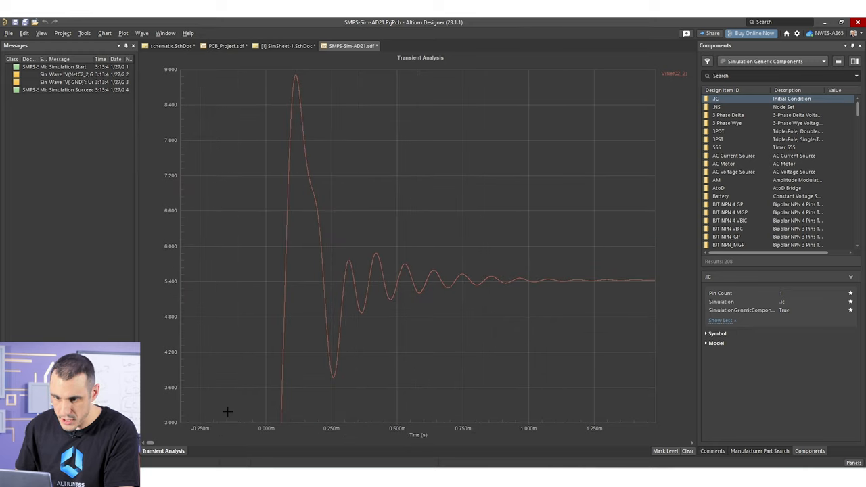
{"action": "mouse_move", "coordinate": [228, 383]}
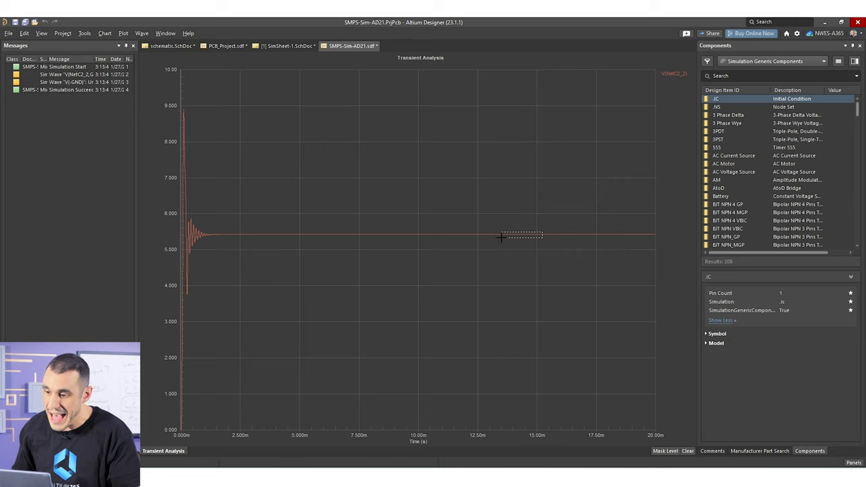
{"action": "left_click_drag", "start_coordinate": [501, 241], "coordinate": [541, 232]}
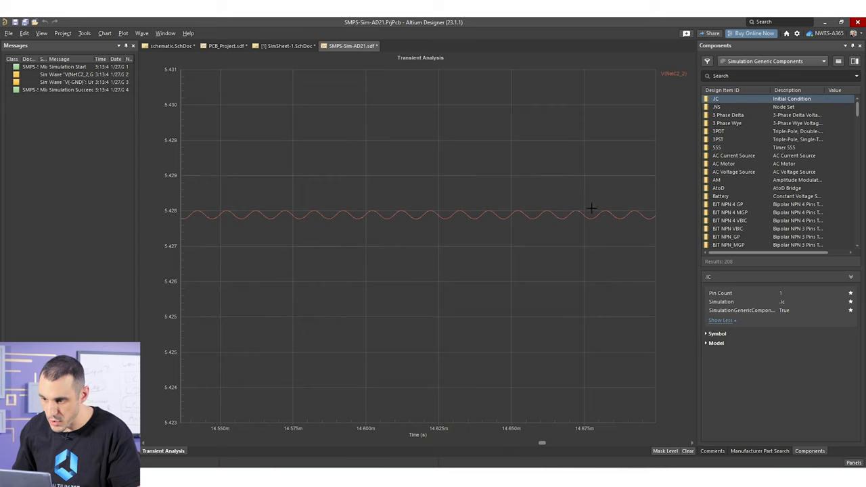
{"action": "left_click_drag", "start_coordinate": [591, 207], "coordinate": [501, 225]}
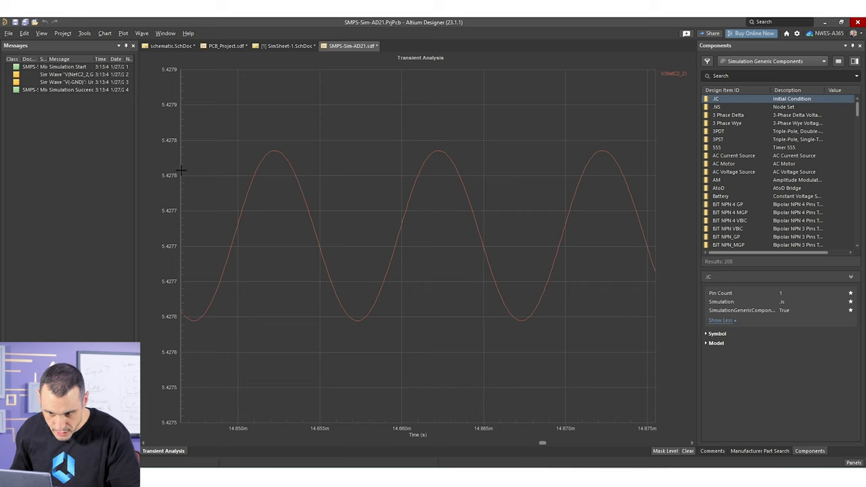
{"action": "mouse_move", "coordinate": [179, 215]}
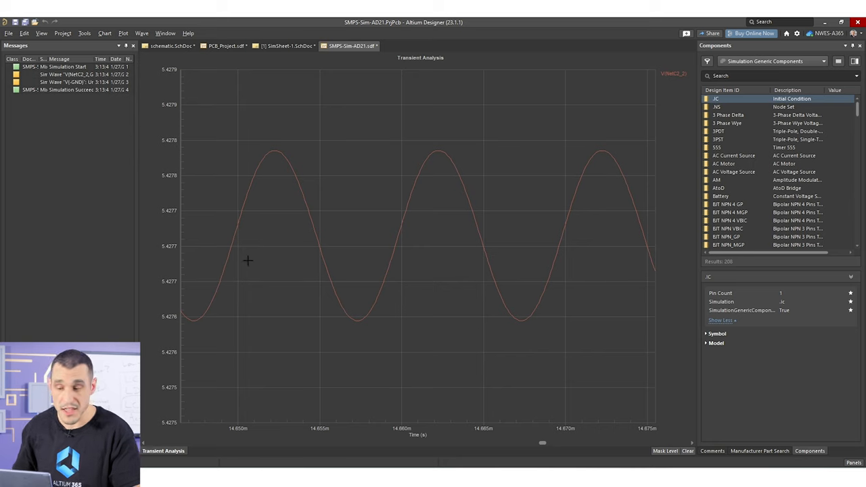
{"action": "mouse_move", "coordinate": [292, 74]}
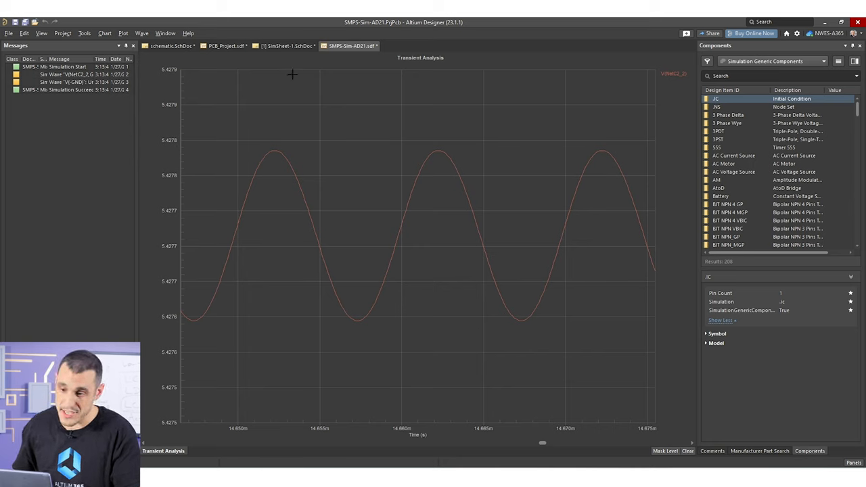
{"action": "mouse_move", "coordinate": [282, 290]}
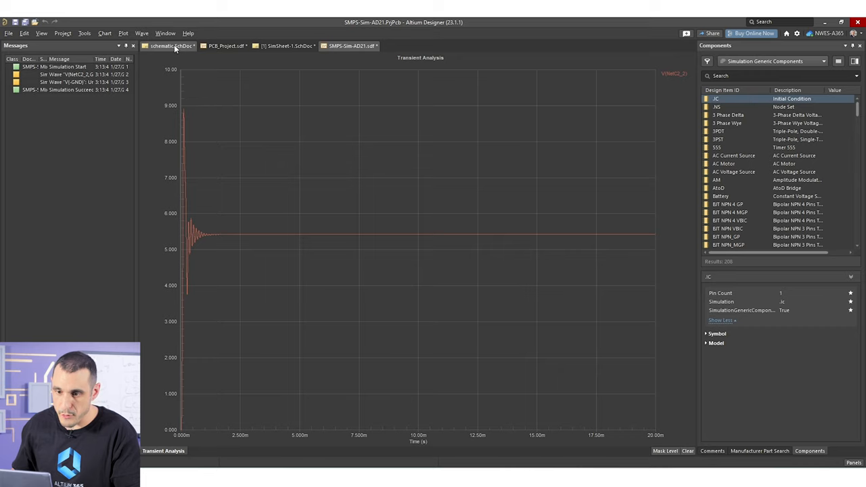
Copy the 3-ohm R1 as R1 and R2 under C1 and C2, then rerun the transient.
{"action": "left_click", "coordinate": [169, 45]}
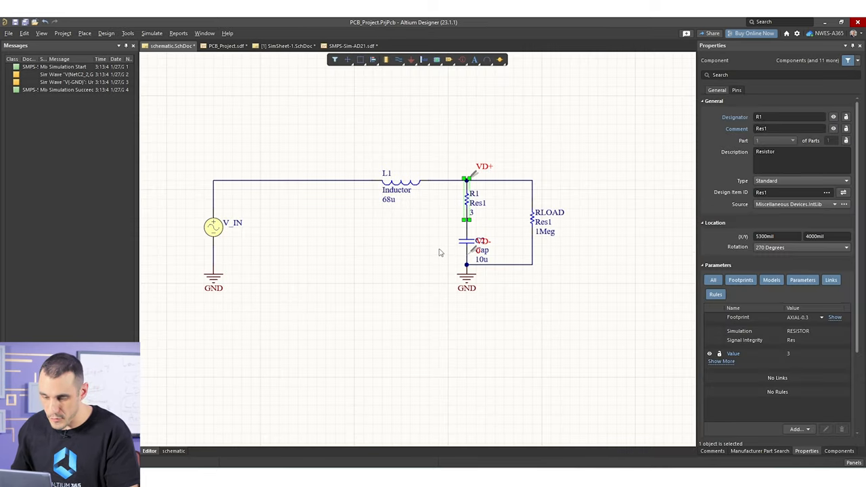
{"action": "left_click", "coordinate": [289, 45]}
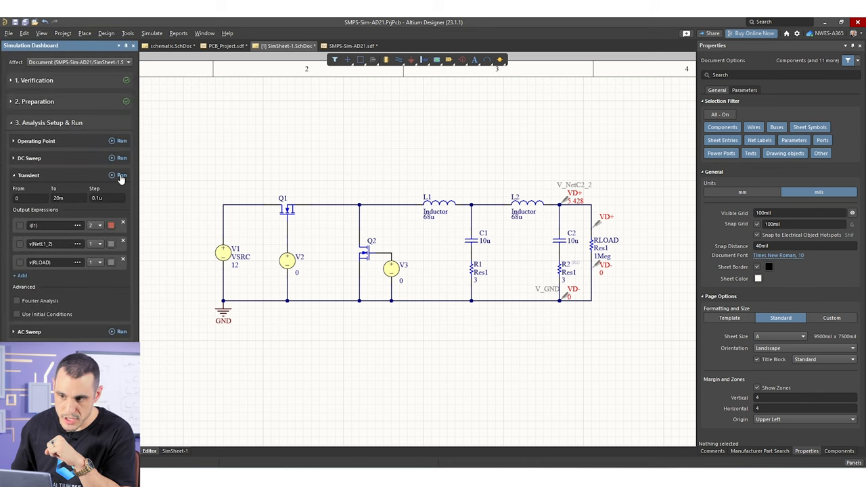
{"action": "left_click", "coordinate": [121, 175]}
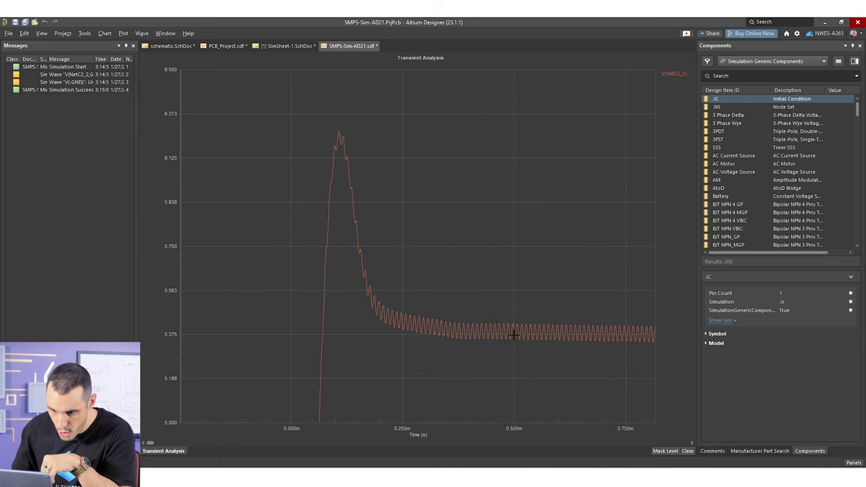
{"action": "mouse_move", "coordinate": [322, 339]}
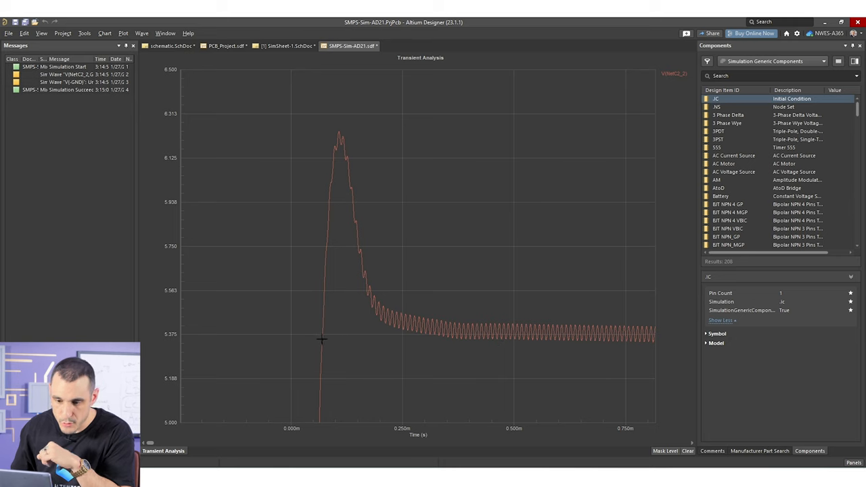
{"action": "mouse_move", "coordinate": [568, 343]}
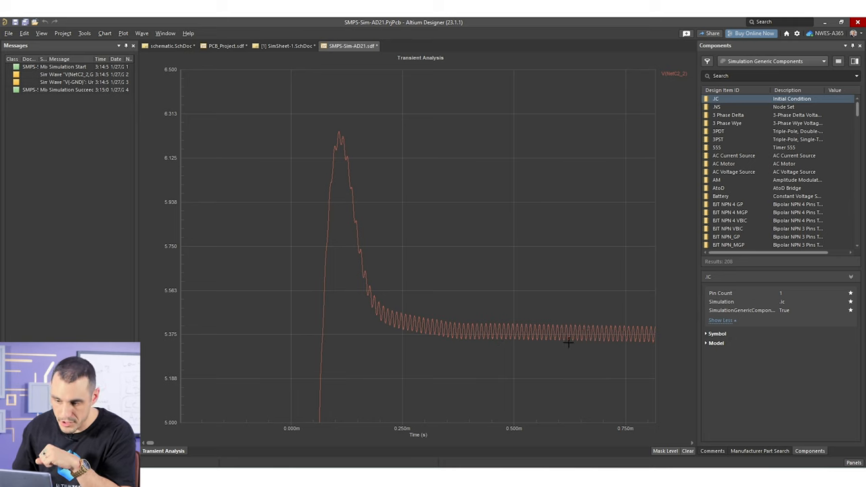
{"action": "mouse_move", "coordinate": [276, 364]}
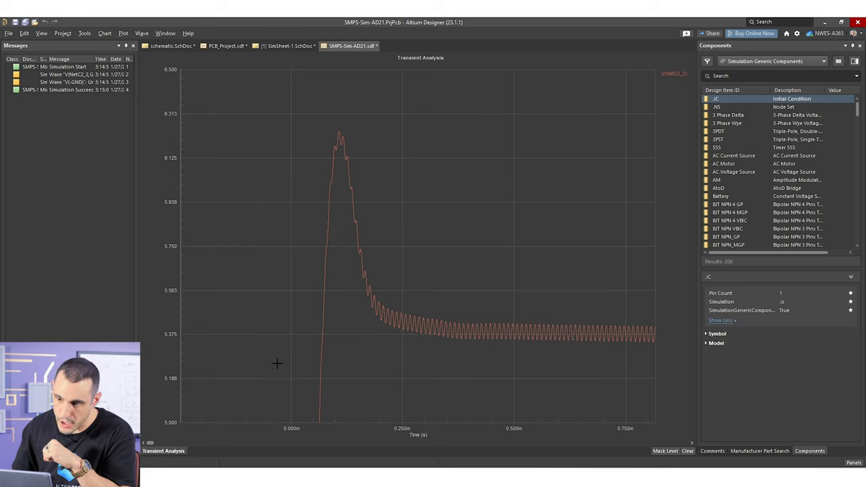
{"action": "mouse_move", "coordinate": [379, 259]}
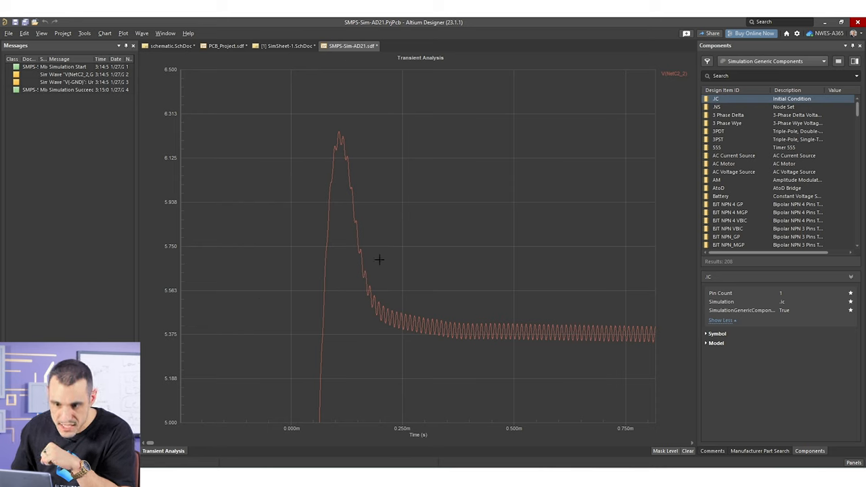
{"action": "mouse_move", "coordinate": [444, 291]}
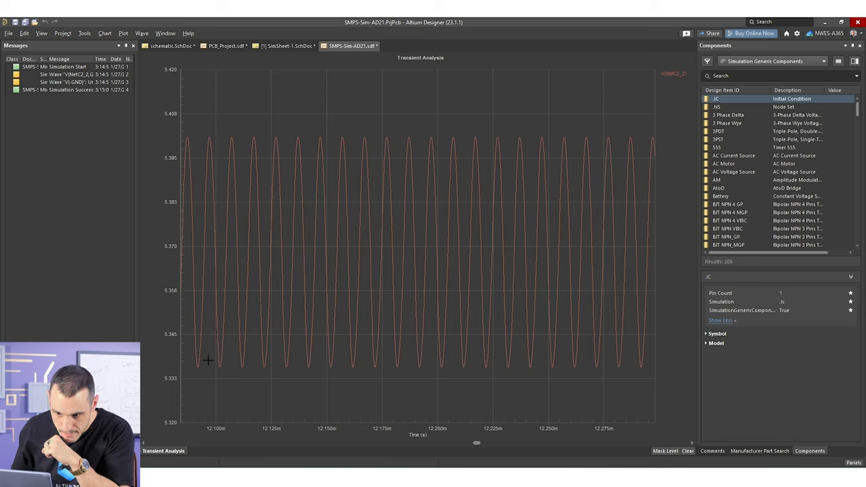
{"action": "mouse_move", "coordinate": [217, 250]}
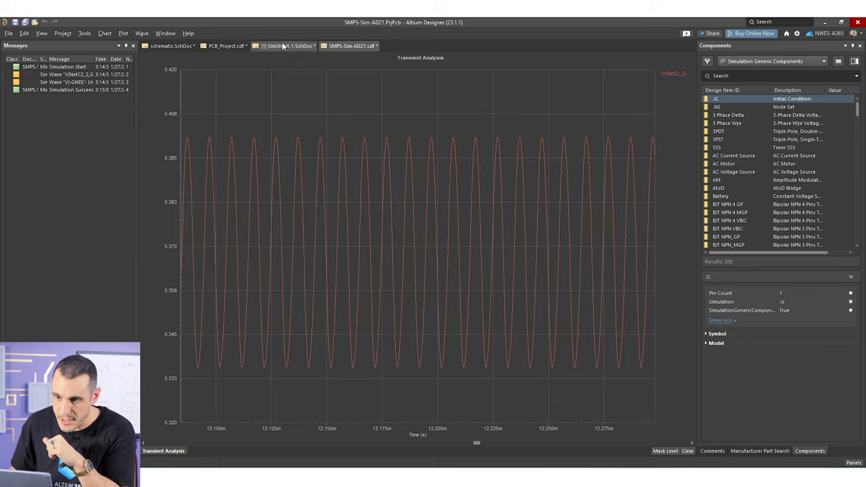
Lower the damping resistors to 2 ohms and rerun the transient simulation.
{"action": "left_click", "coordinate": [287, 45]}
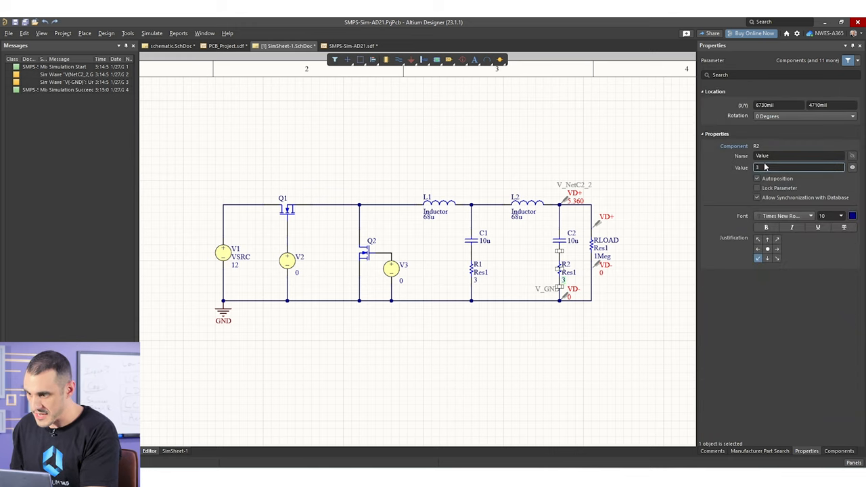
{"action": "left_click", "coordinate": [473, 284]}
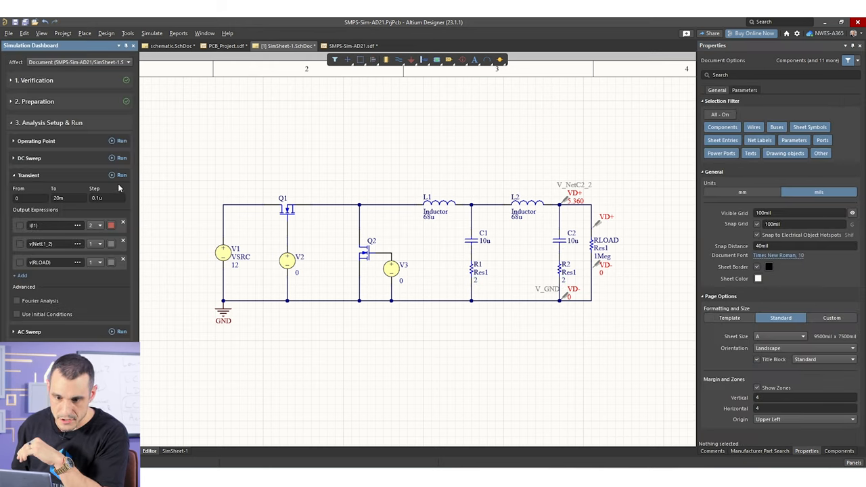
{"action": "left_click", "coordinate": [121, 176]}
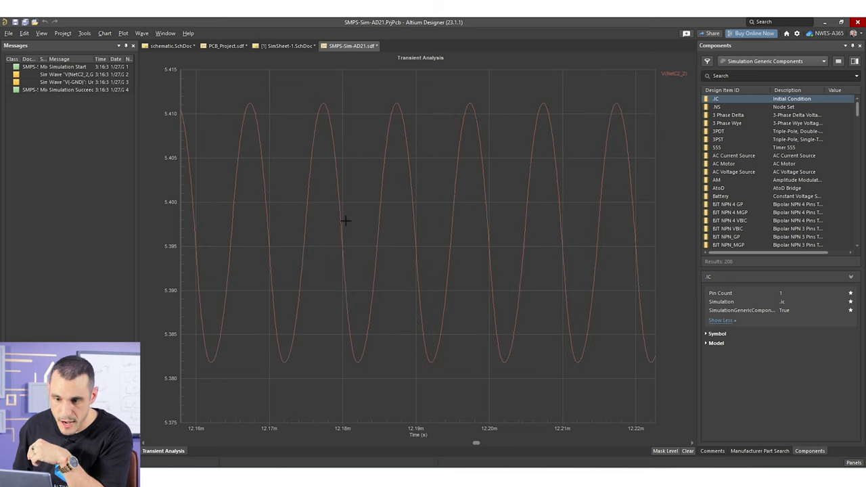
{"action": "mouse_move", "coordinate": [319, 217]}
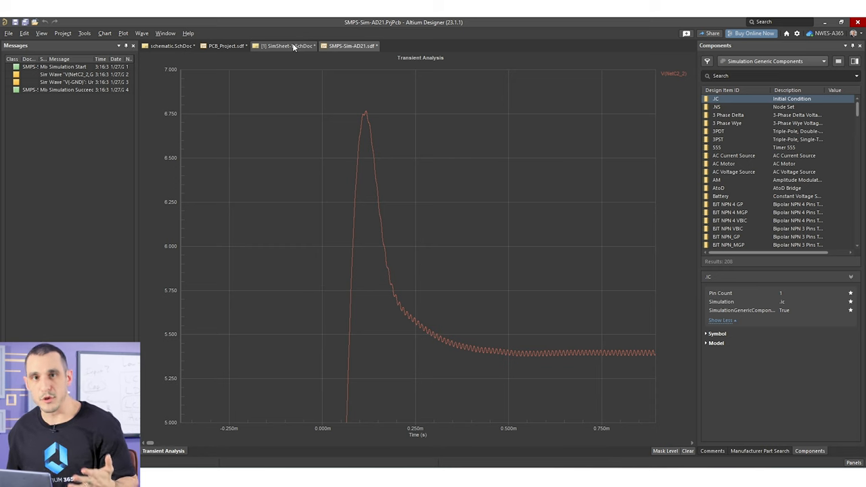
Set capacitors C1 and C2 to 47u on SimSheet-1.
{"action": "left_click", "coordinate": [288, 46]}
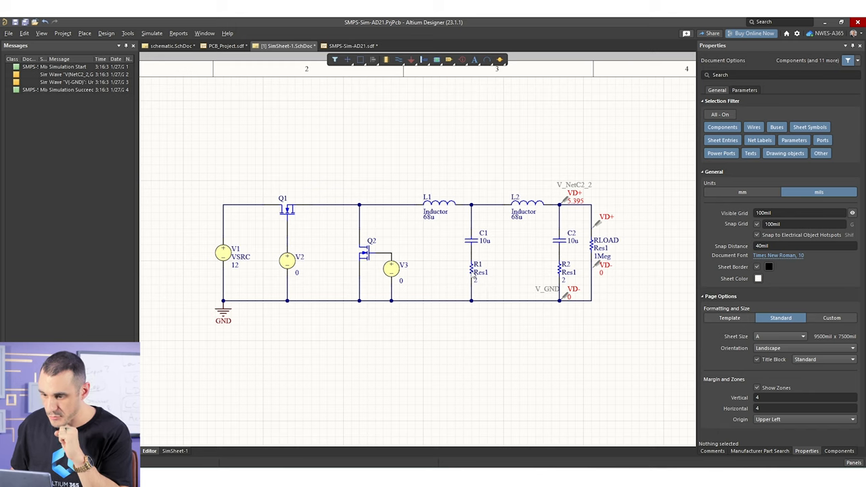
{"action": "mouse_move", "coordinate": [485, 248]}
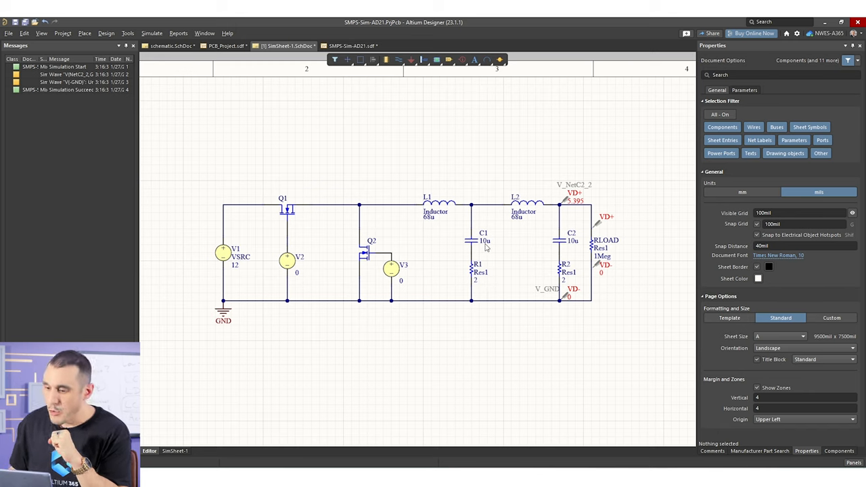
{"action": "left_click", "coordinate": [483, 240]}
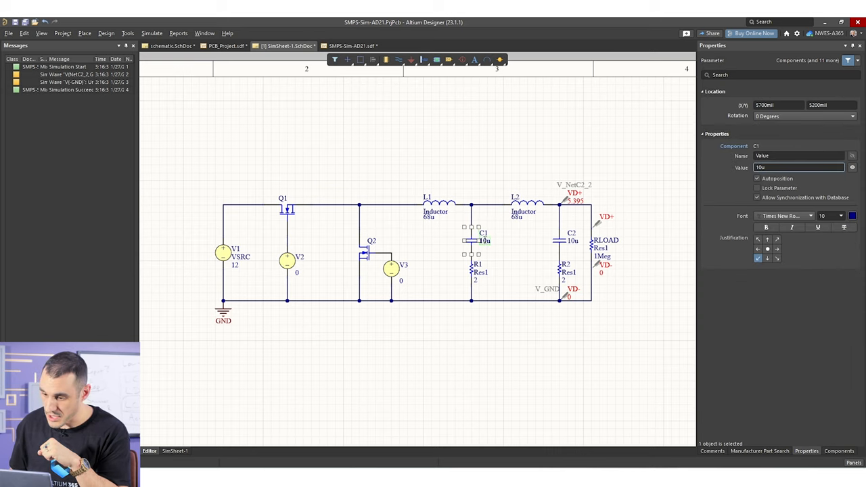
{"action": "mouse_move", "coordinate": [485, 240]}
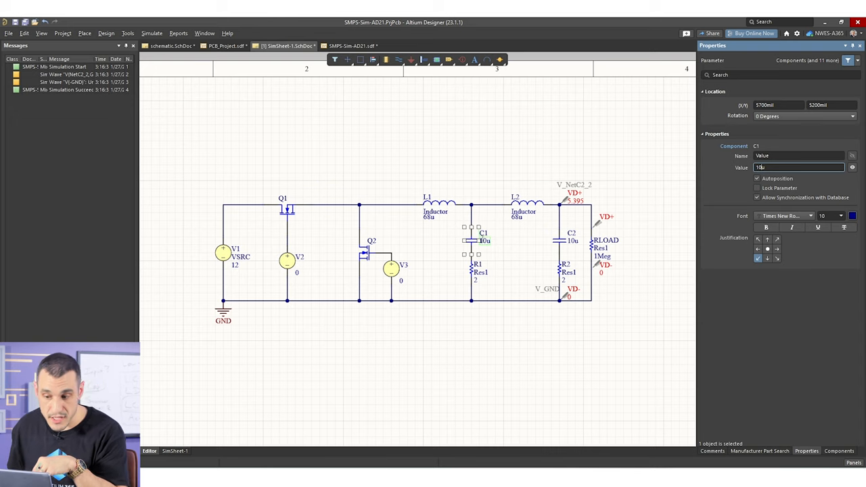
{"action": "mouse_move", "coordinate": [429, 223]}
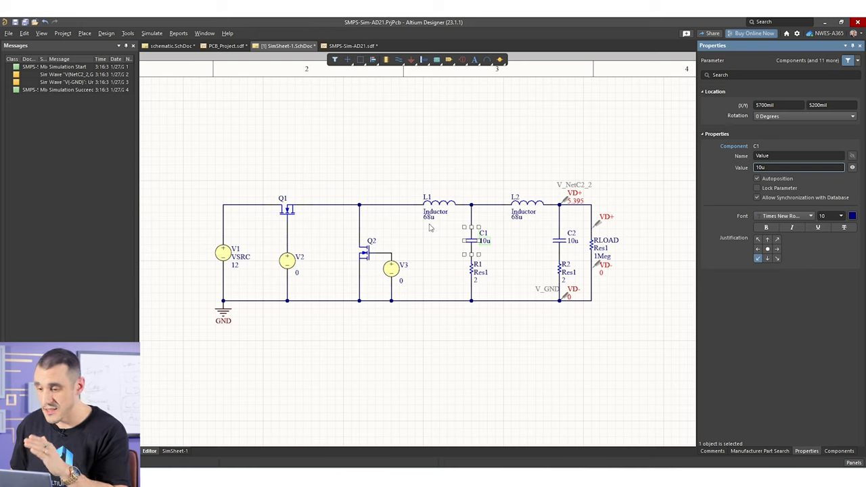
{"action": "type", "text": "47u"}
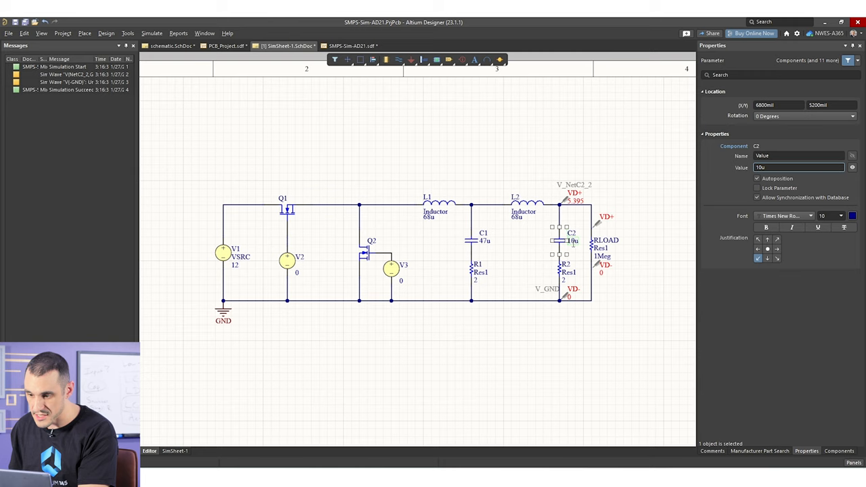
{"action": "left_click", "coordinate": [798, 167]}
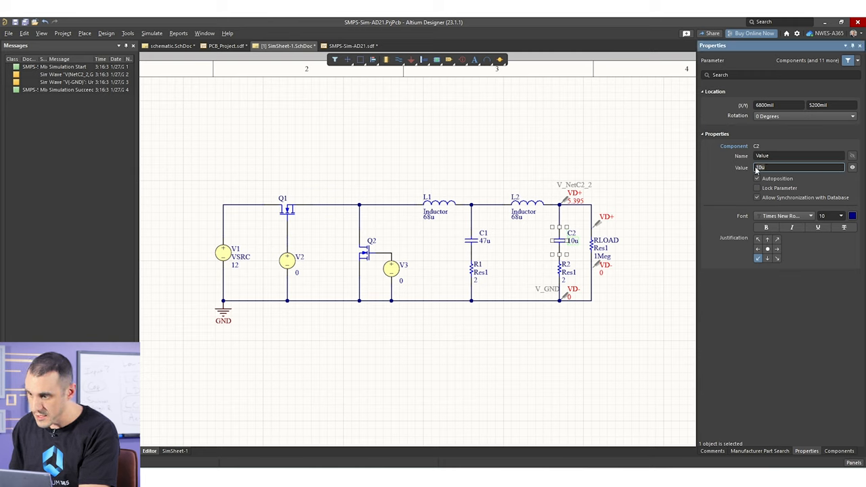
{"action": "type", "text": "47u"}
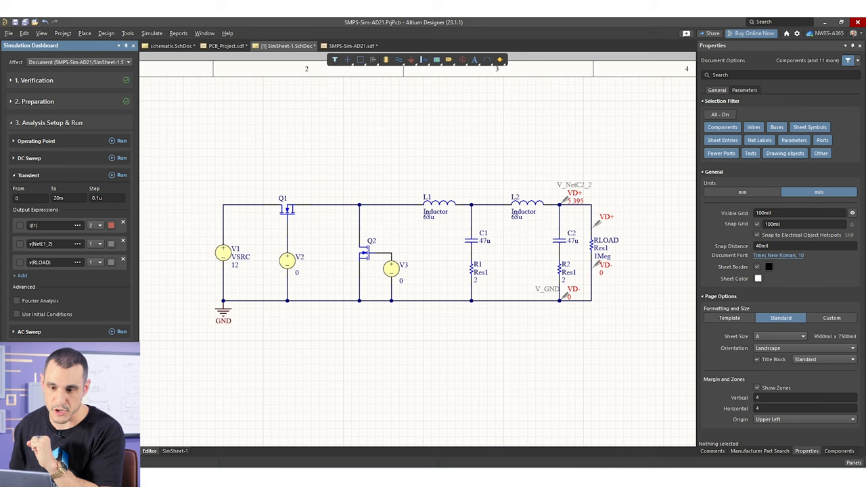
{"action": "mouse_move", "coordinate": [187, 183]}
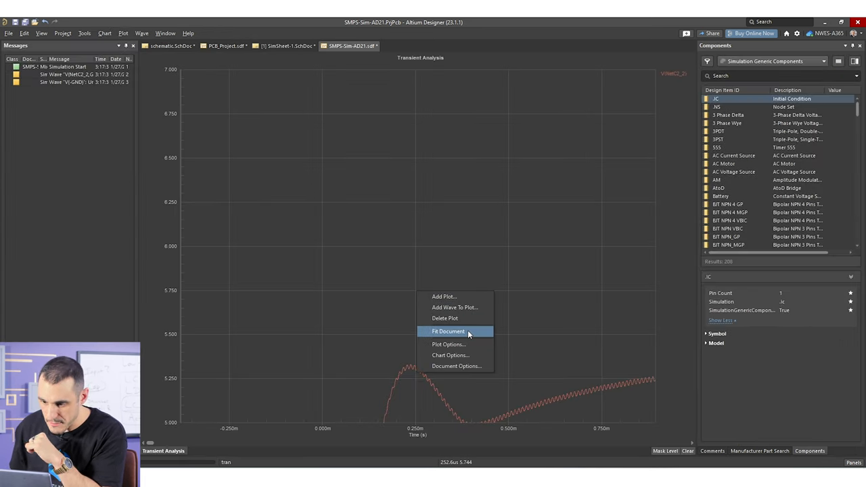
Fit the 47u transient waveform to the plot window to view its overshoot and settling.
{"action": "left_click", "coordinate": [448, 330]}
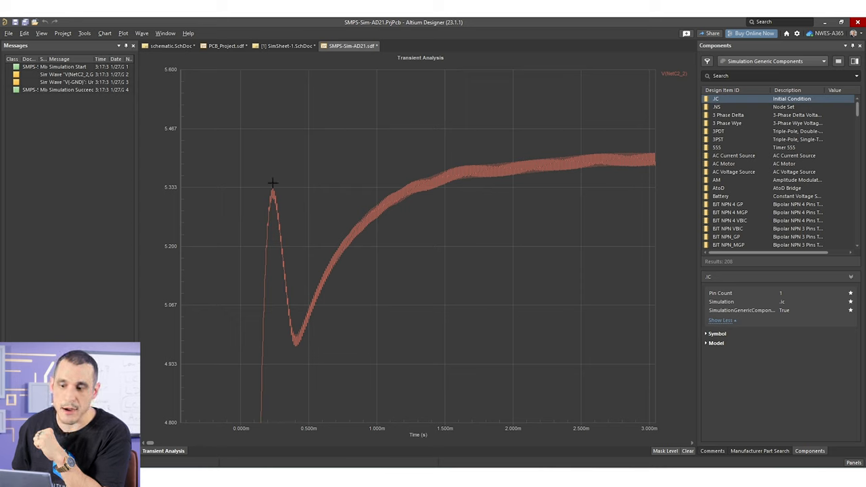
{"action": "mouse_move", "coordinate": [404, 127]}
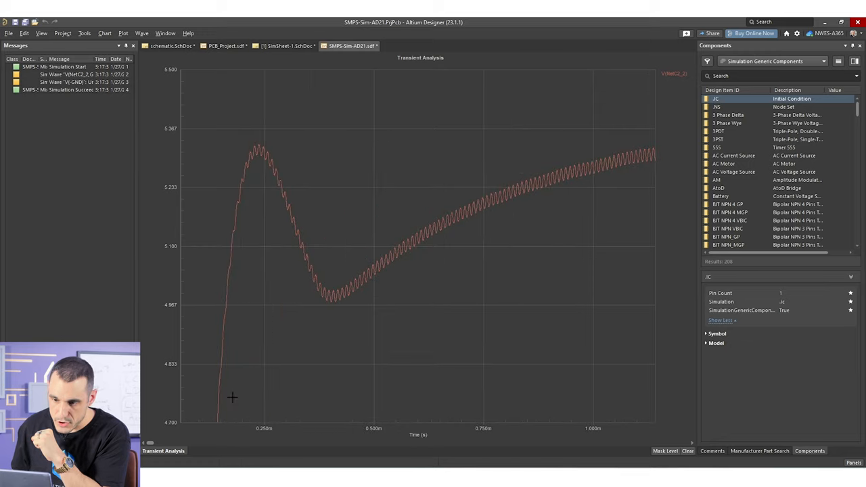
{"action": "mouse_move", "coordinate": [257, 142]}
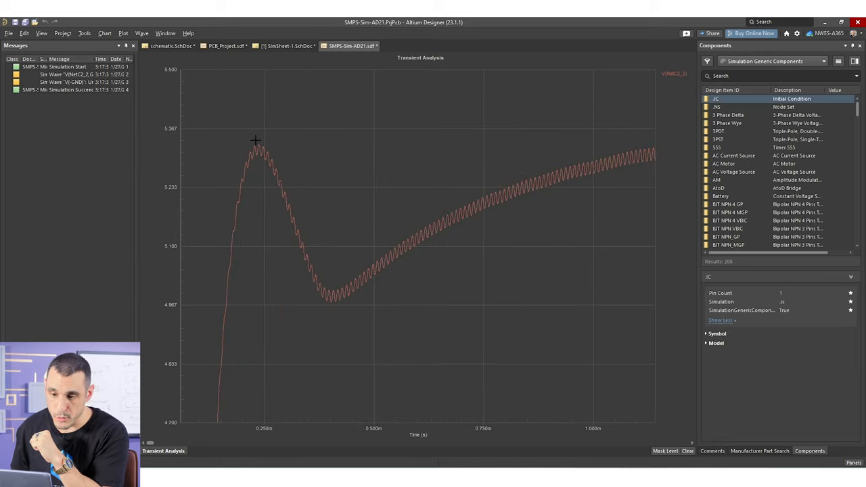
{"action": "mouse_move", "coordinate": [293, 186]}
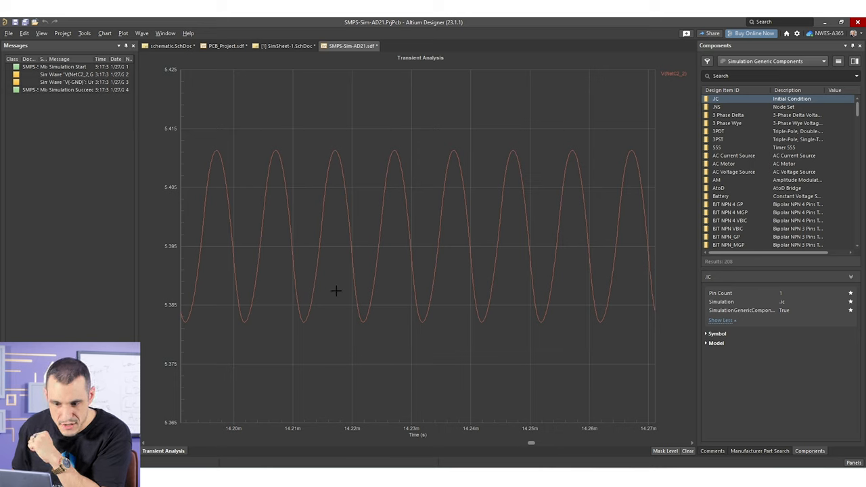
{"action": "mouse_move", "coordinate": [359, 295]}
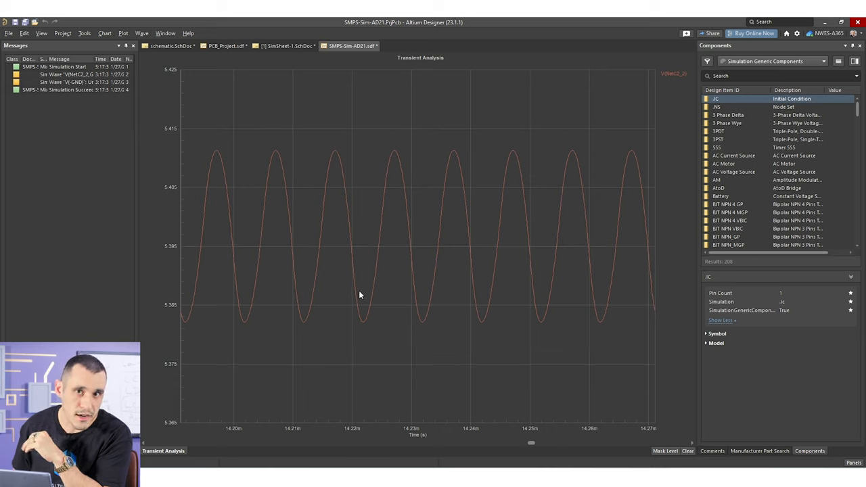
{"action": "mouse_move", "coordinate": [375, 285]}
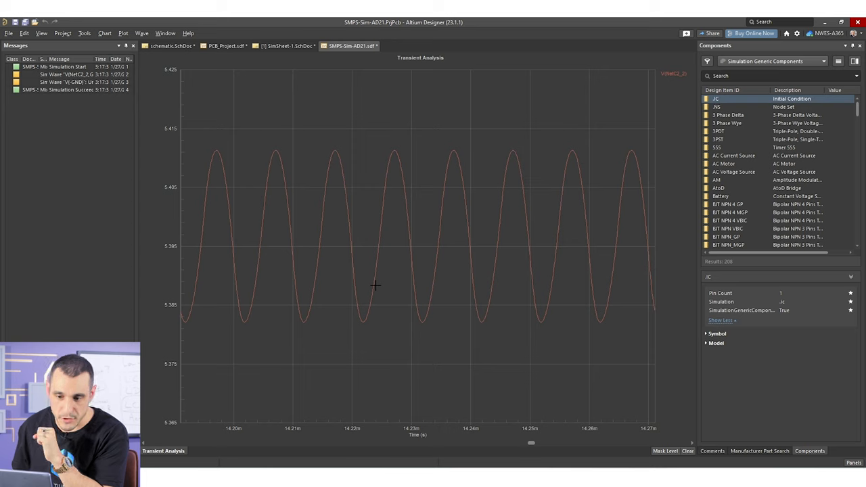
{"action": "mouse_move", "coordinate": [369, 262]}
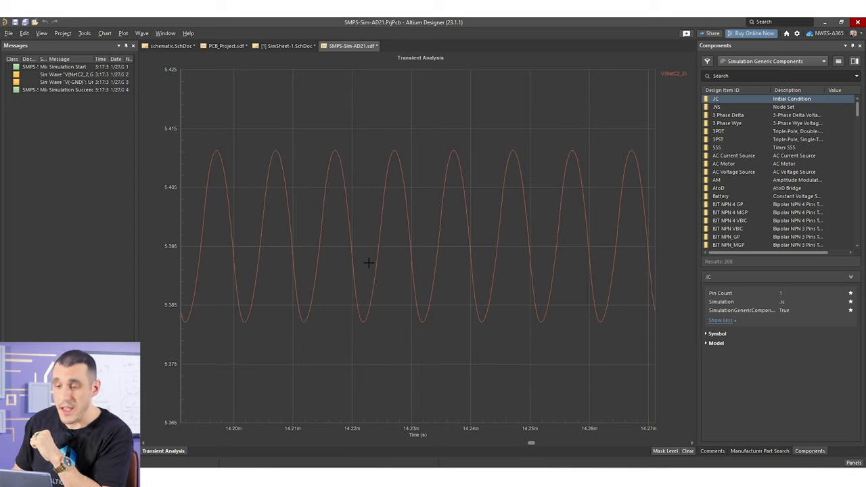
{"action": "mouse_move", "coordinate": [372, 259]}
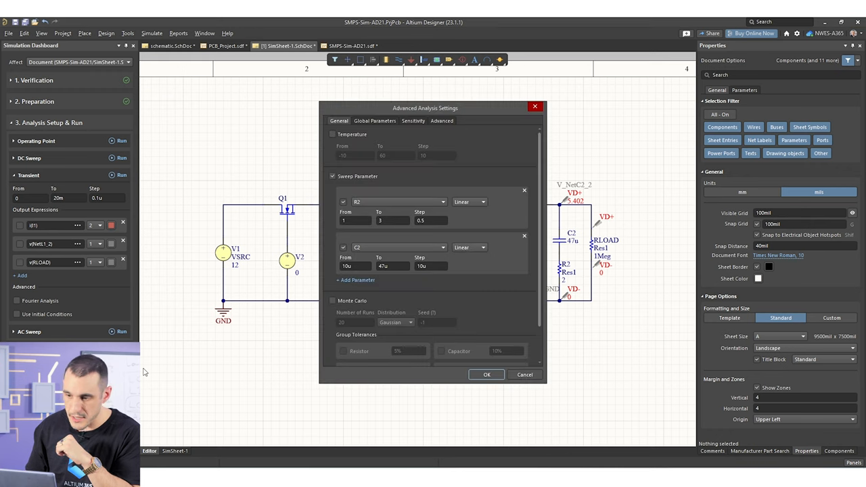
{"action": "mouse_move", "coordinate": [514, 247]}
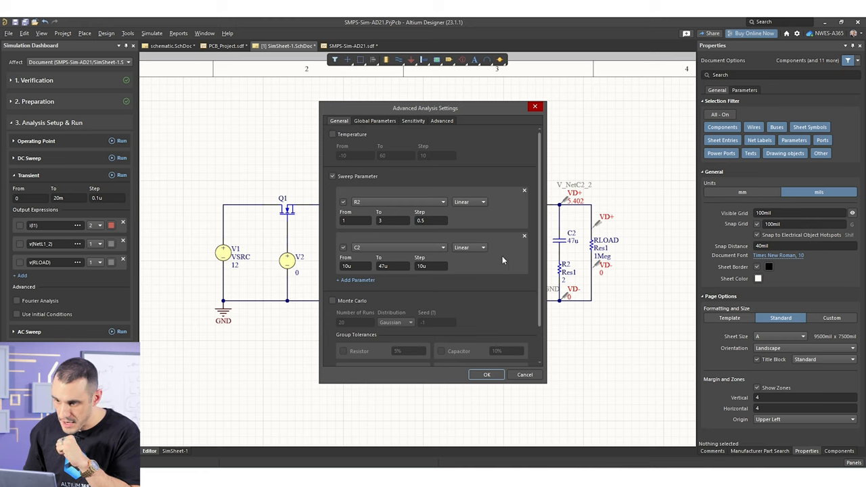
{"action": "mouse_move", "coordinate": [376, 253]}
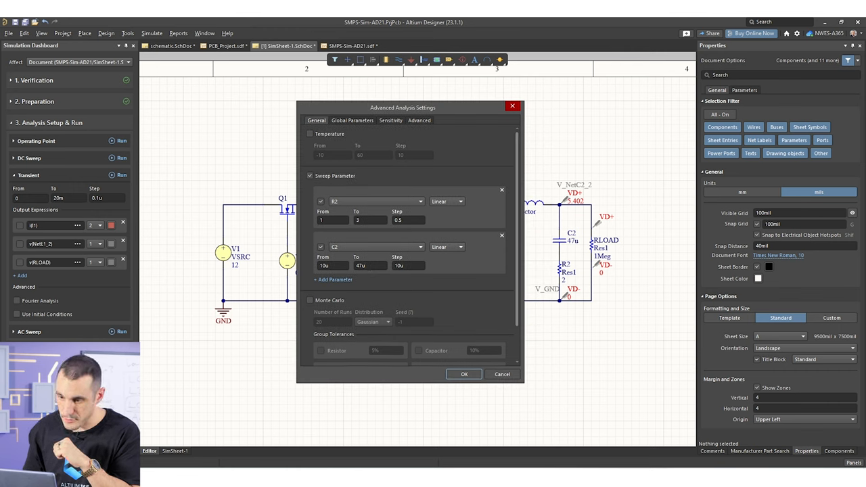
Sweep C2 up to 100u in 20u steps and apply the sweep settings.
{"action": "type", "text": "100u"}
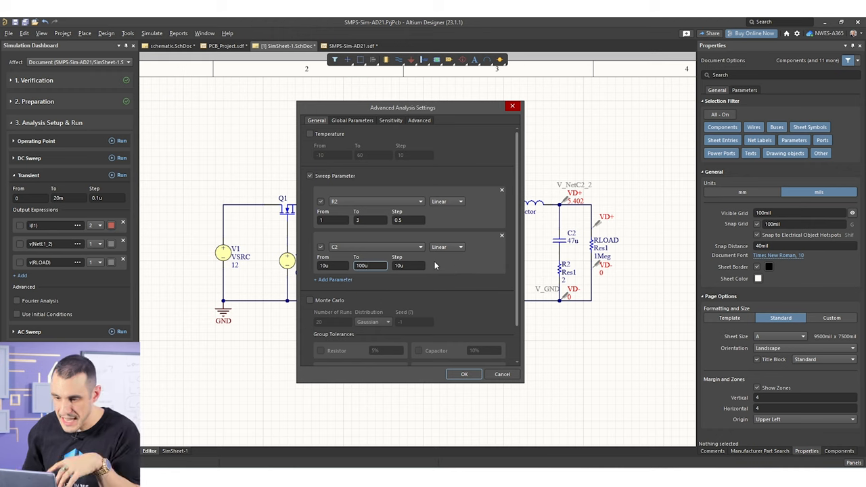
{"action": "left_click", "coordinate": [408, 265]}
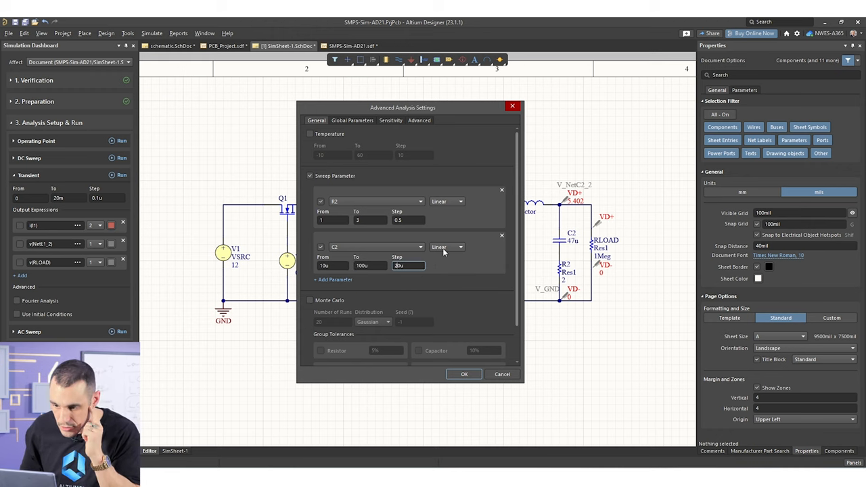
{"action": "type", "text": "20u"}
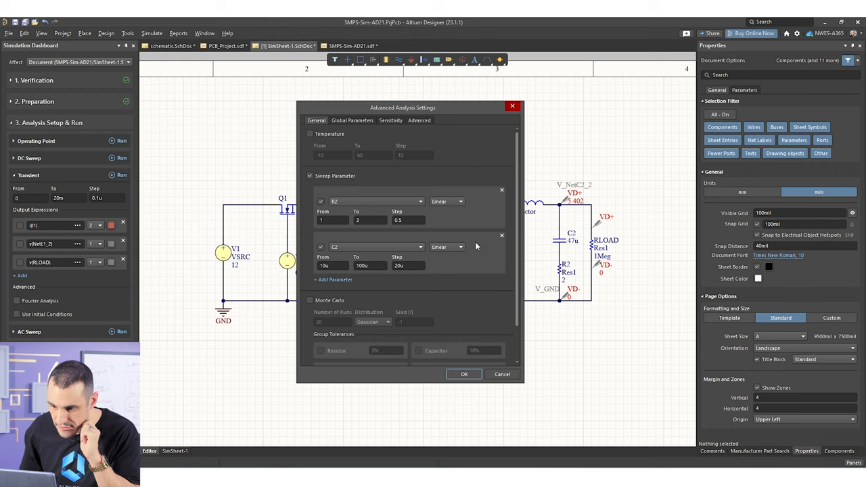
{"action": "left_click", "coordinate": [501, 374]}
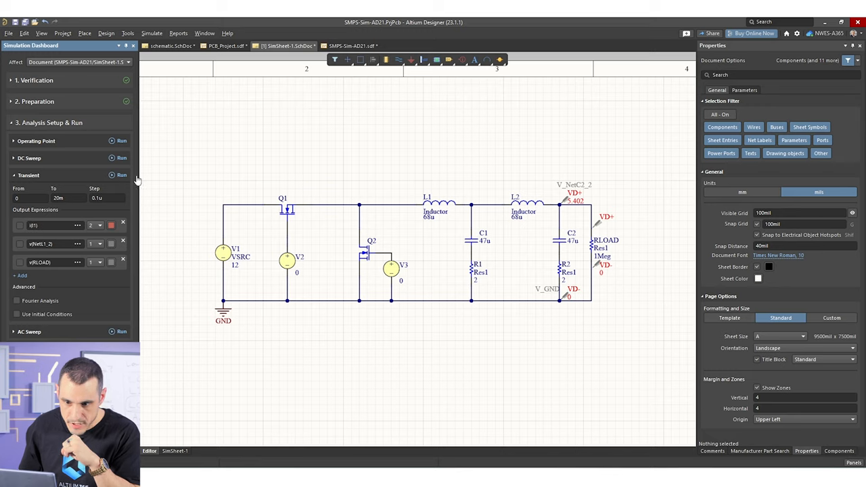
Run the swept transient analysis, then return to SimSheet-1.SchDoc.
{"action": "left_click", "coordinate": [121, 175]}
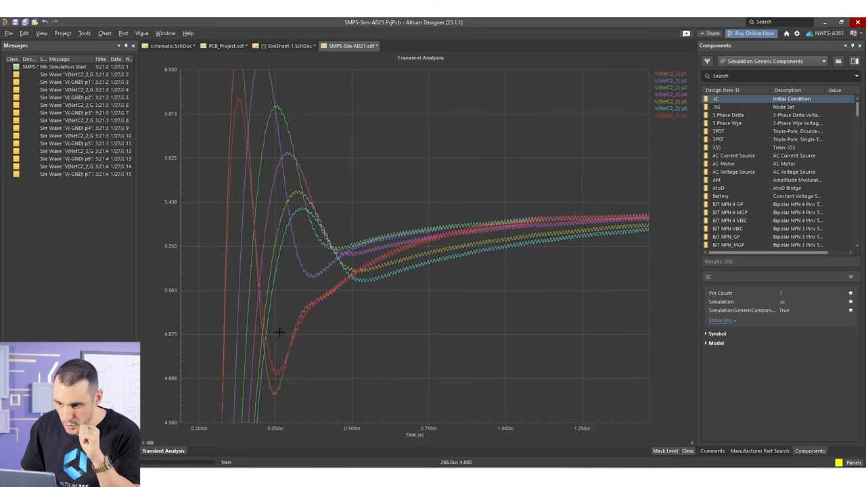
{"action": "mouse_move", "coordinate": [292, 311]}
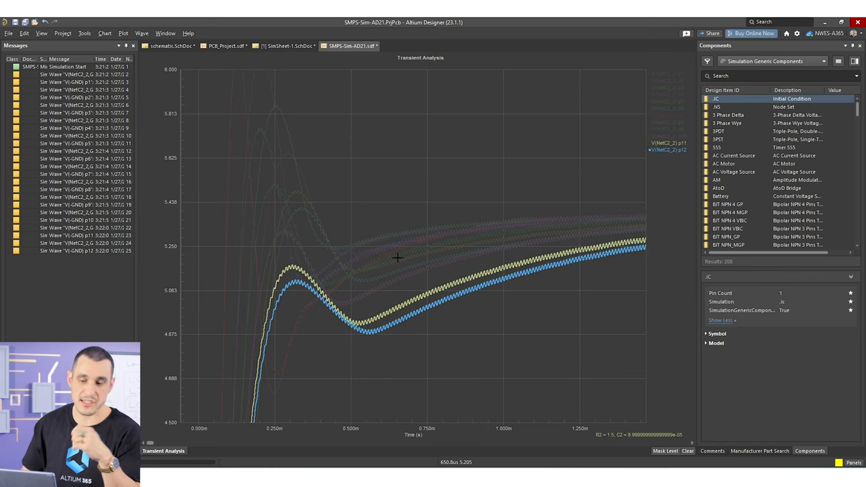
{"action": "mouse_move", "coordinate": [693, 152]}
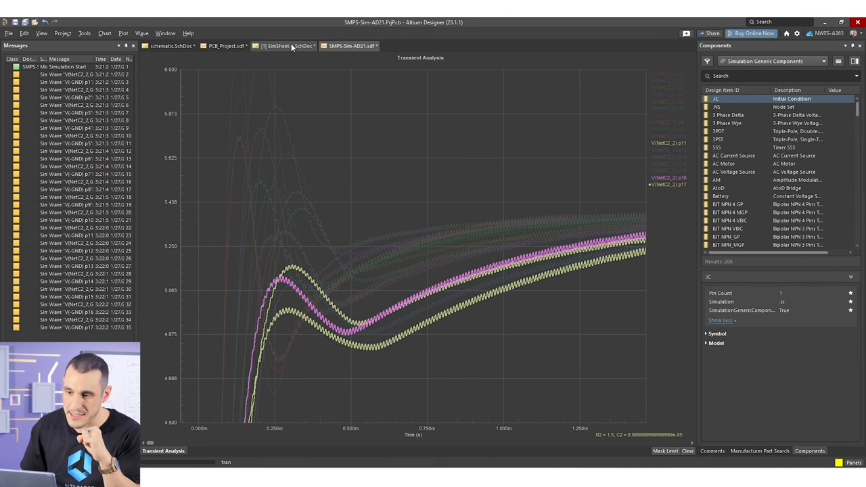
{"action": "left_click", "coordinate": [284, 46]}
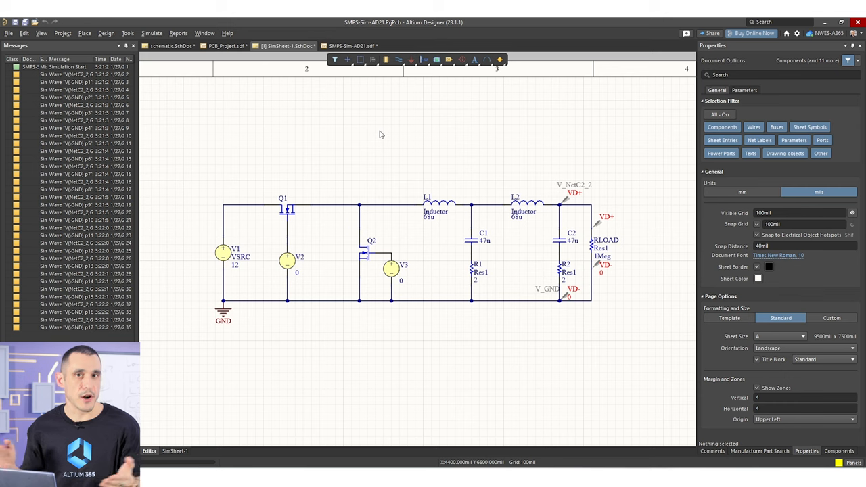